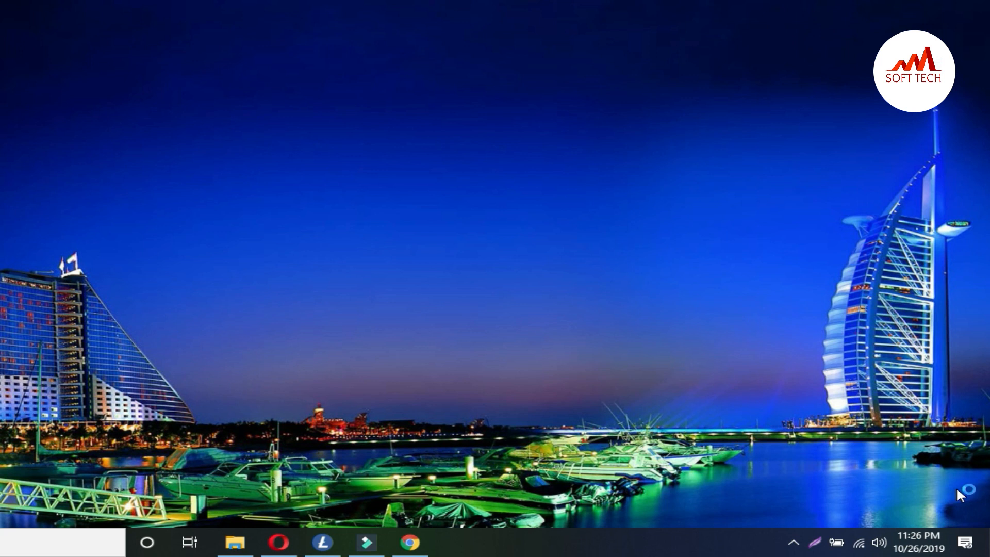
mouse_move(932, 537)
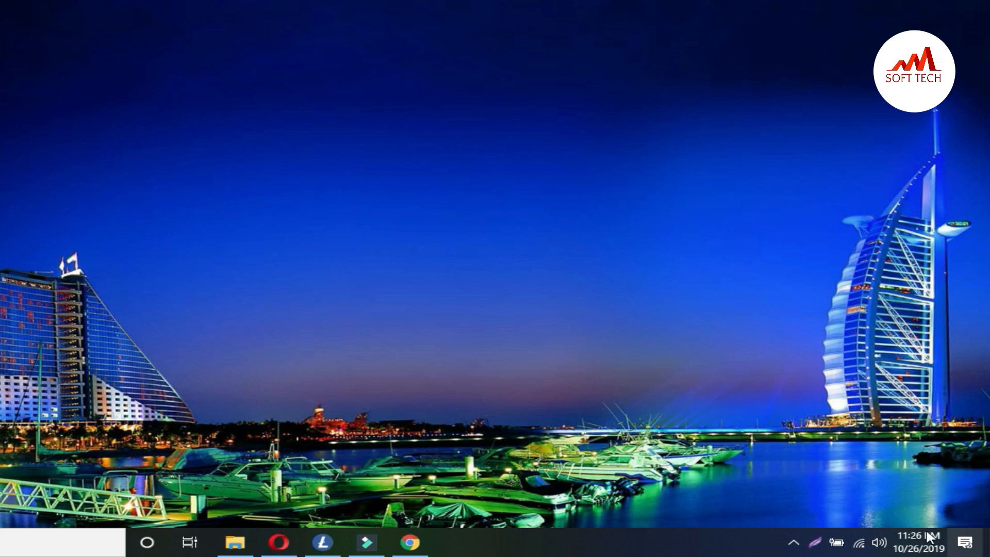
Launch Google Chrome and start typing 'lite' in the address bar
click(409, 542)
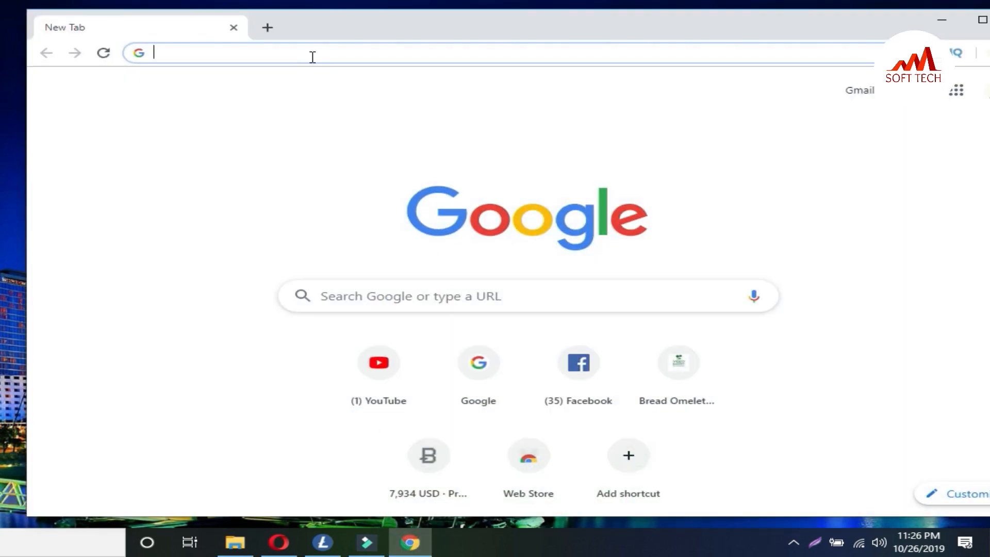
text(lite)
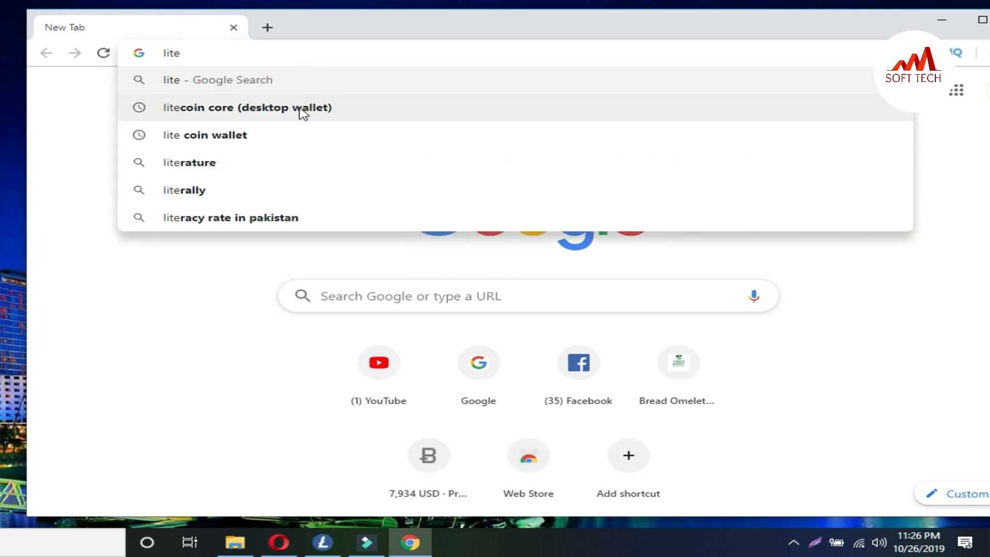
Go to litecoin.org via the desktop wallet suggestion and download the Litecoin Core 0.17.1 Windows installer
click(248, 107)
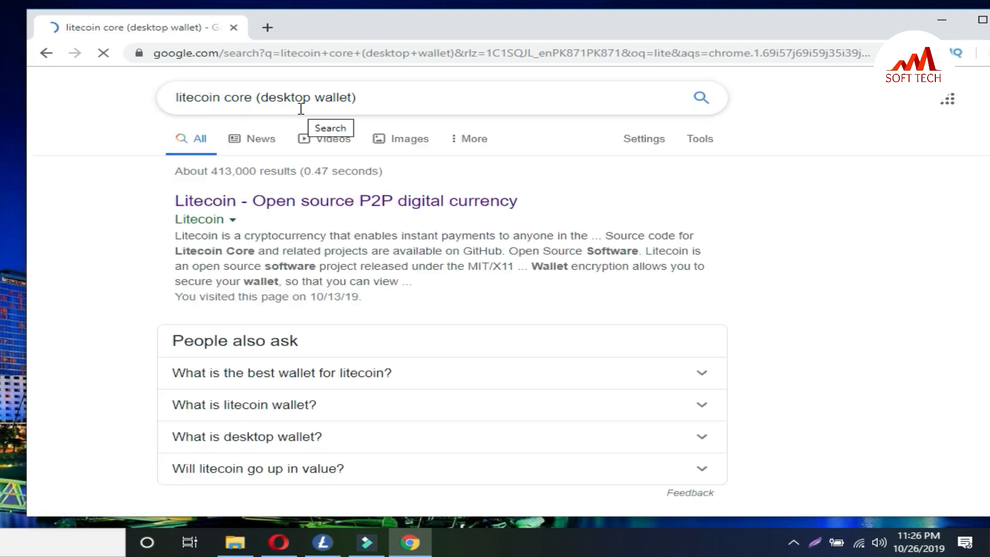
mouse_move(266, 208)
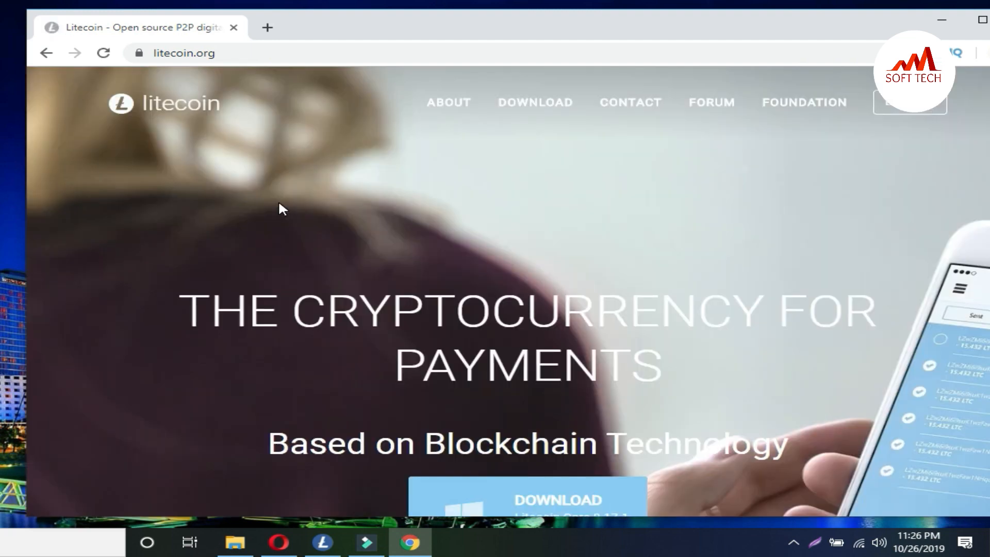
mouse_move(548, 537)
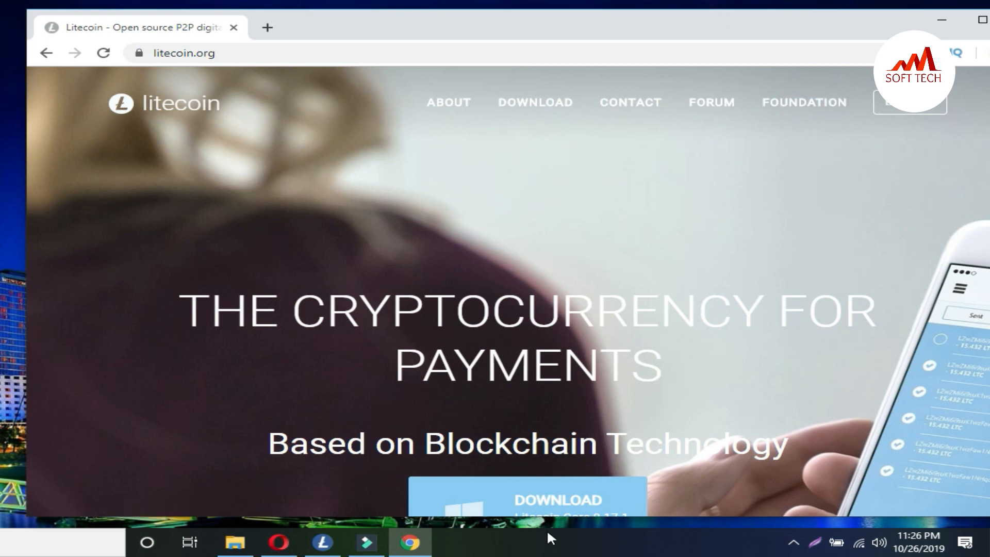
click(534, 508)
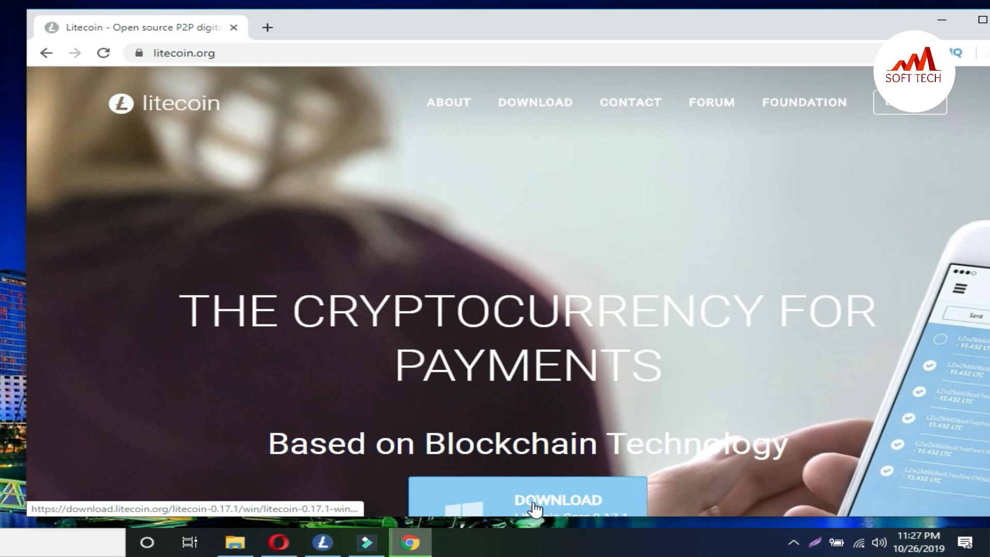
click(527, 498)
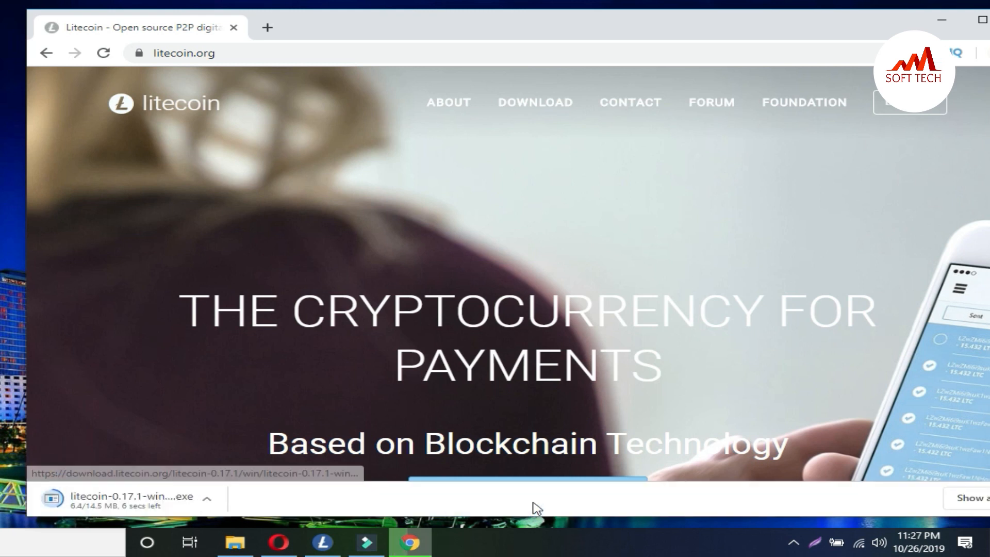
mouse_move(120, 505)
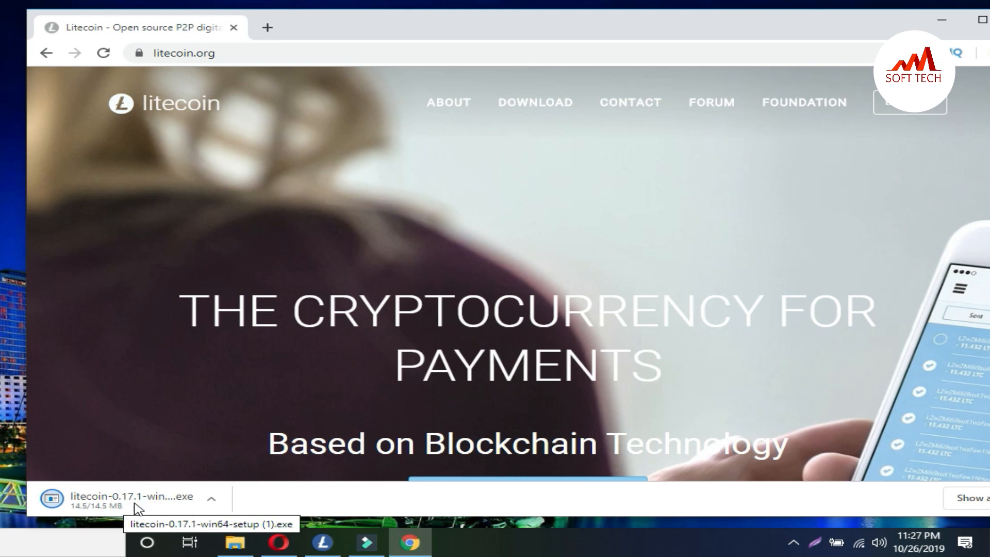
mouse_move(182, 506)
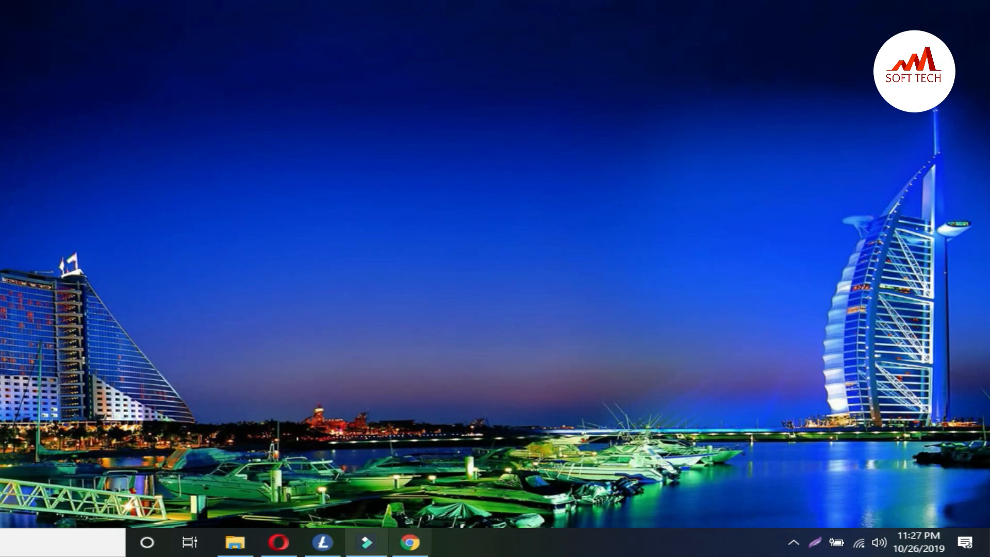
Restore the Litecoin Core wallet window from the taskbar
click(322, 542)
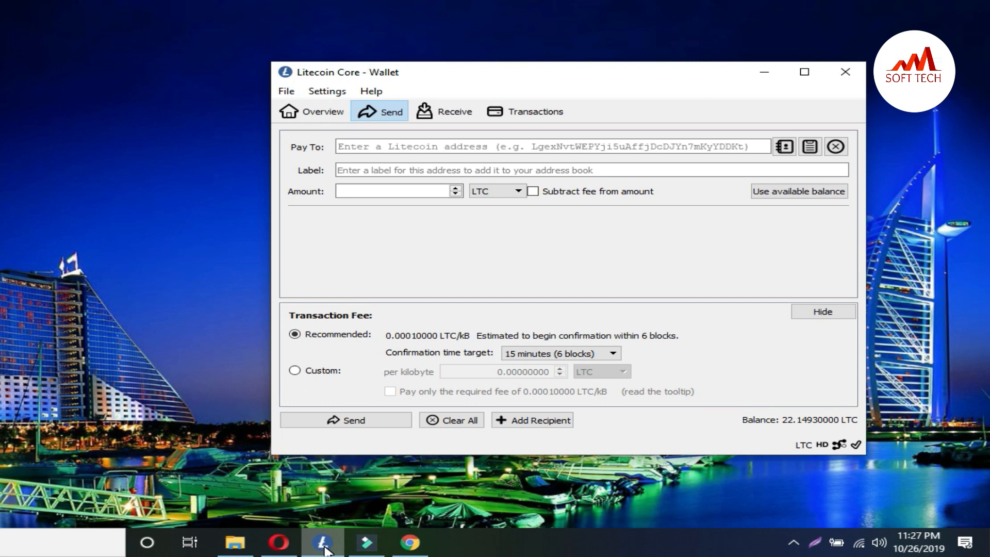
mouse_move(160, 418)
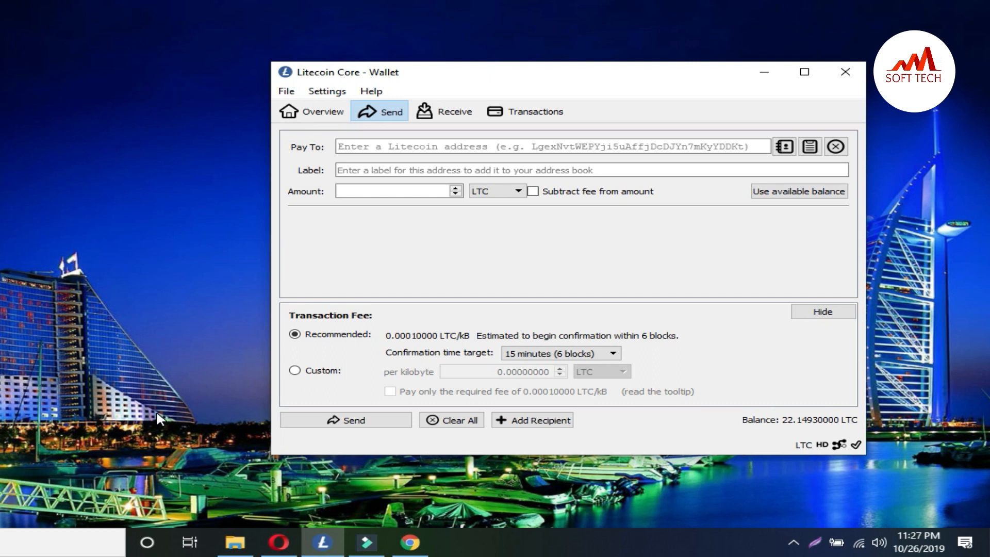
Save a wallet backup named 'wallet' to the Desktop via File > Backup Wallet
click(286, 91)
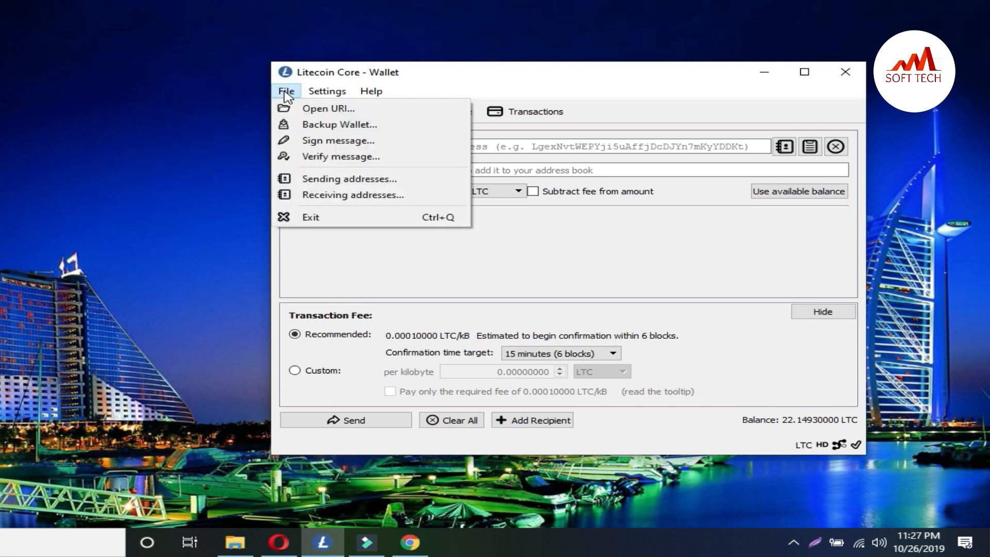
mouse_move(339, 124)
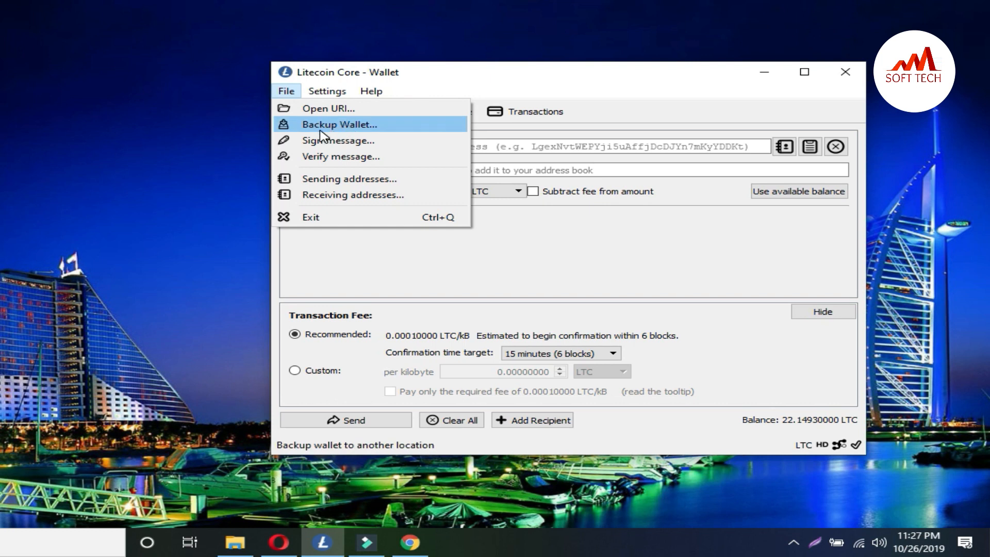
mouse_move(352, 129)
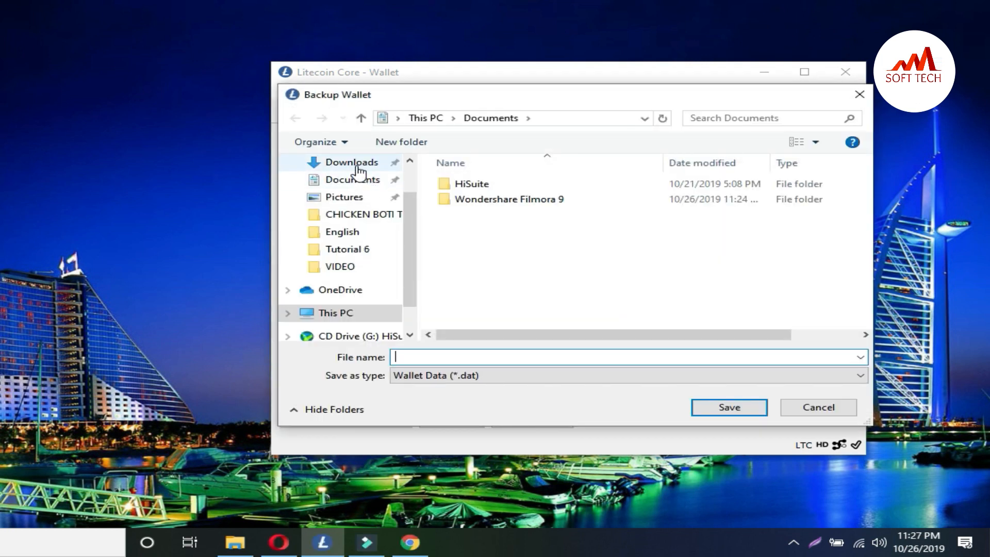
mouse_move(391, 189)
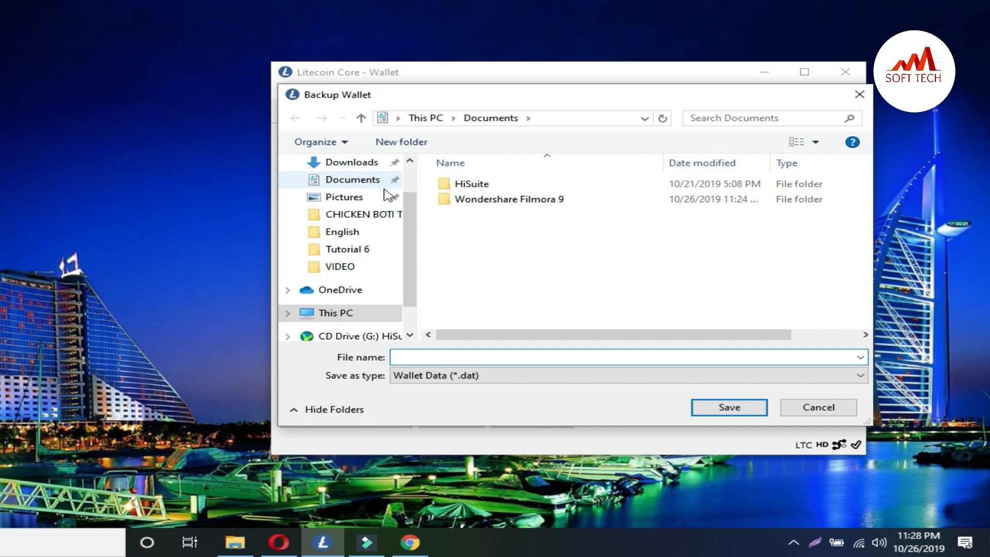
scroll(up, 3)
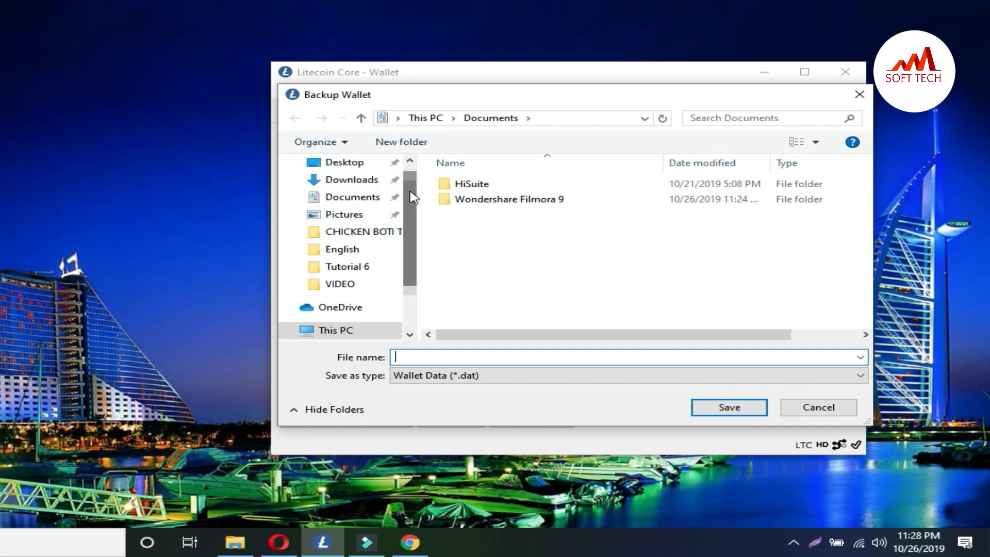
click(345, 162)
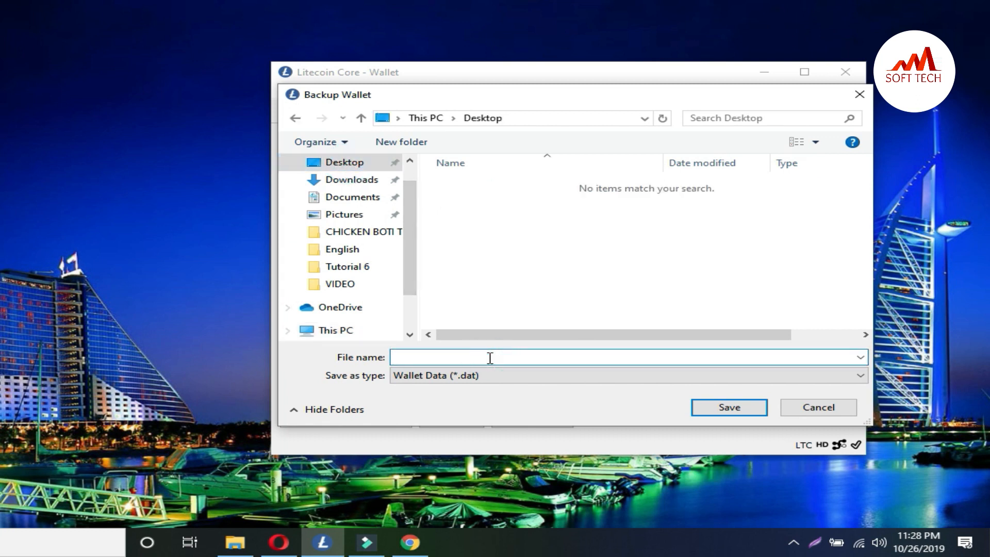
text(wallet)
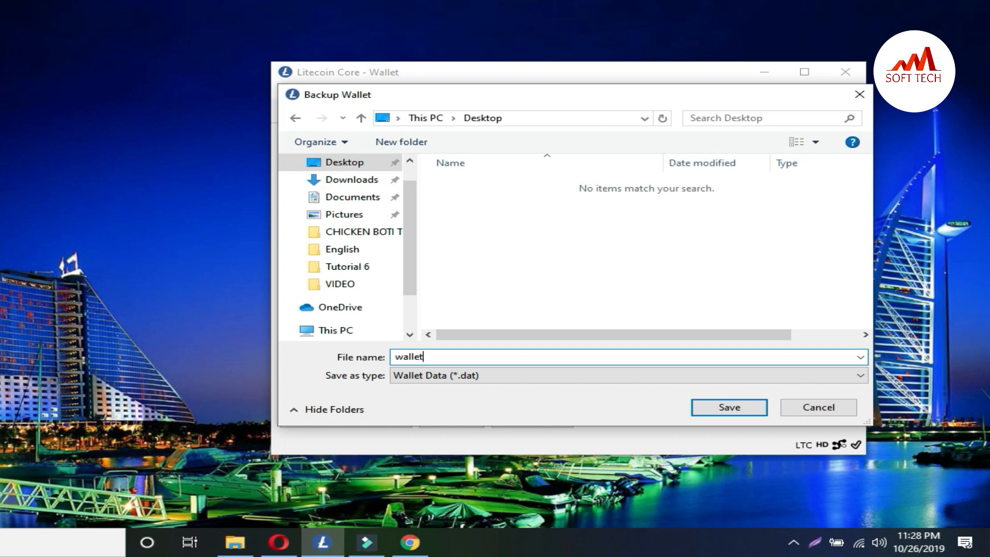
mouse_move(717, 428)
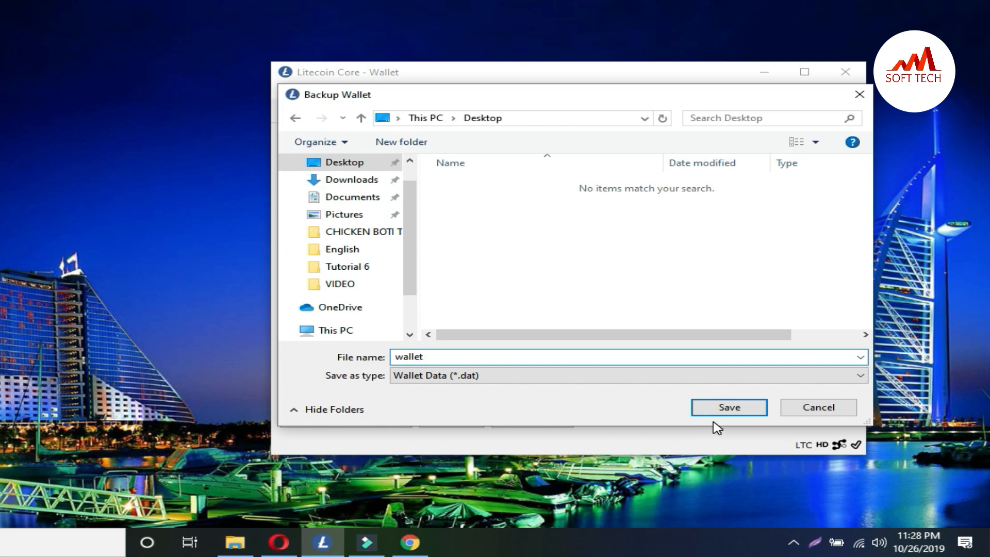
click(728, 407)
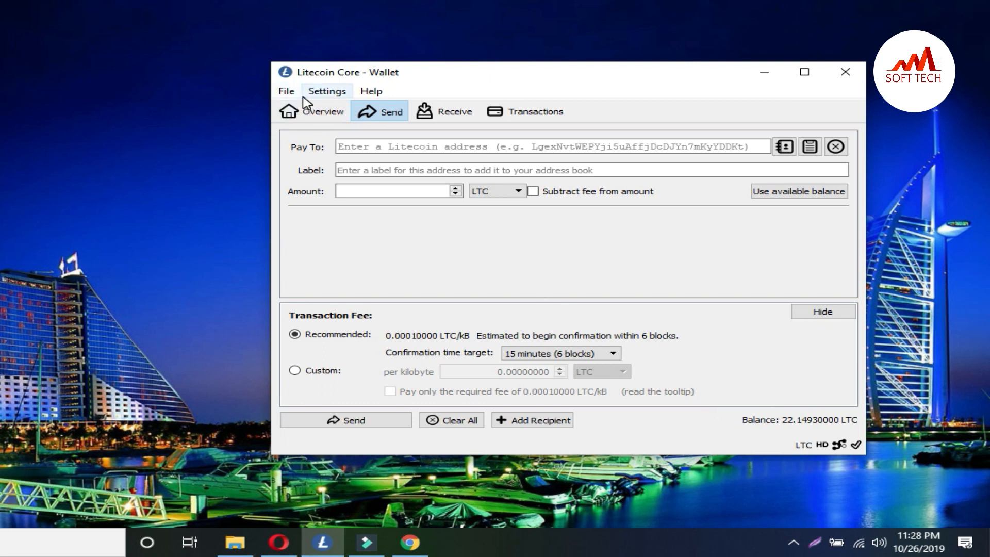
mouse_move(286, 91)
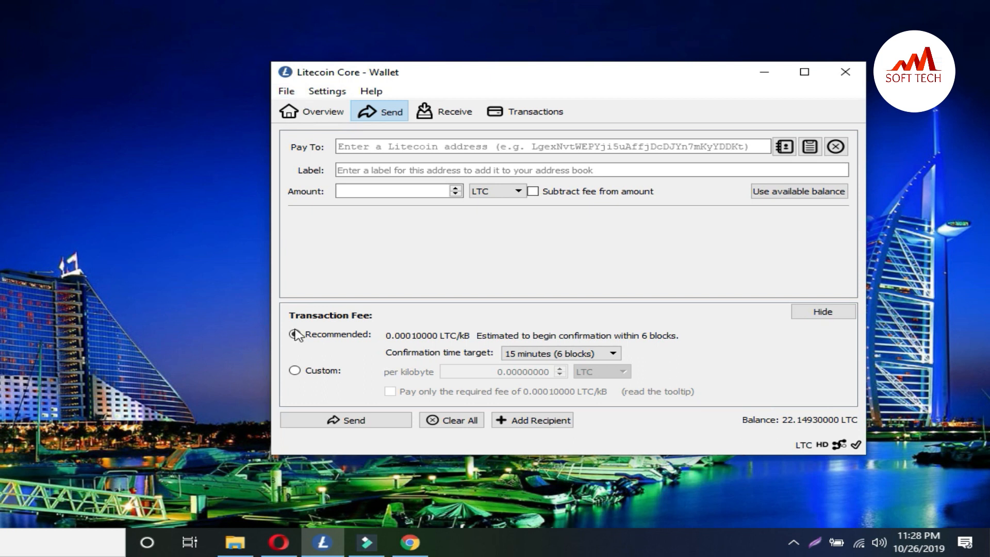
click(294, 334)
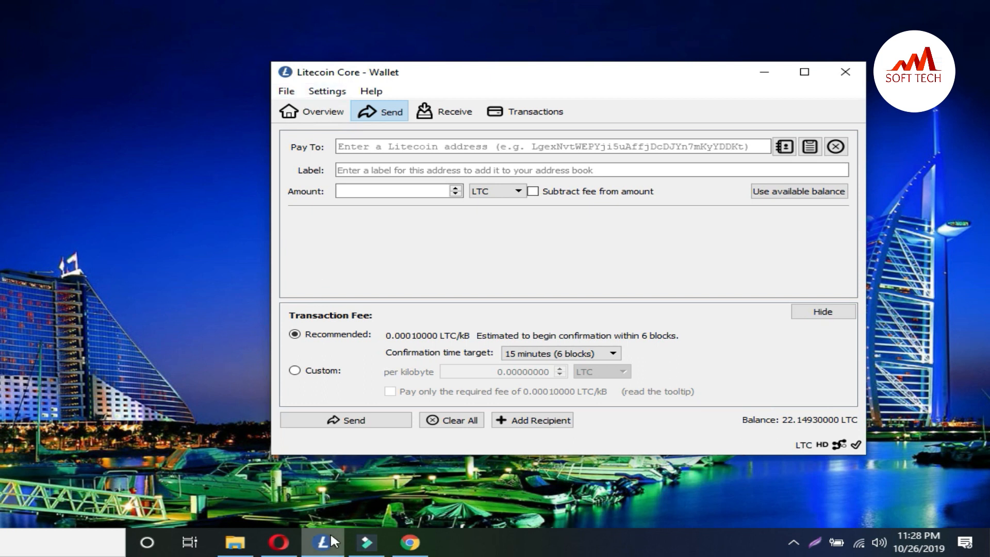
mouse_move(325, 542)
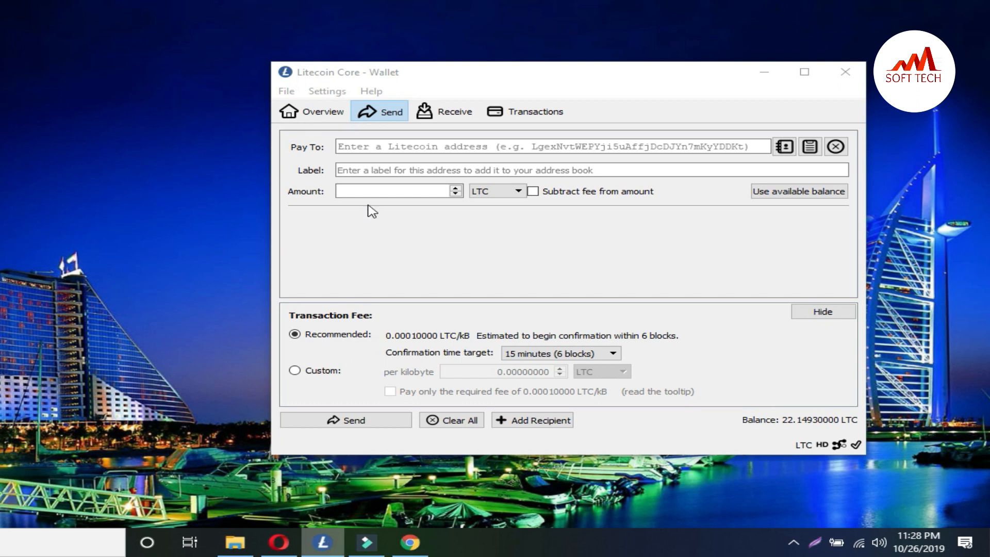
right_click(323, 542)
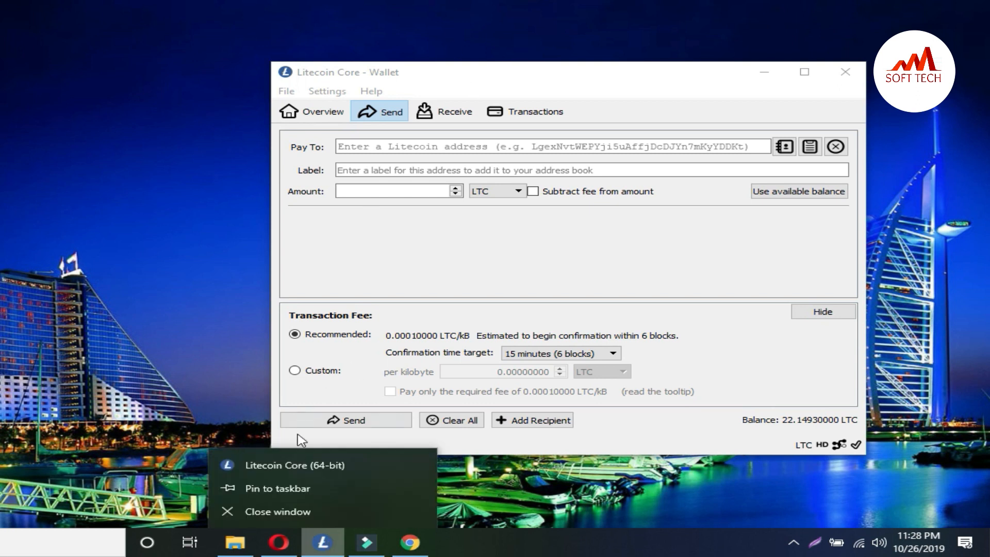
mouse_move(315, 466)
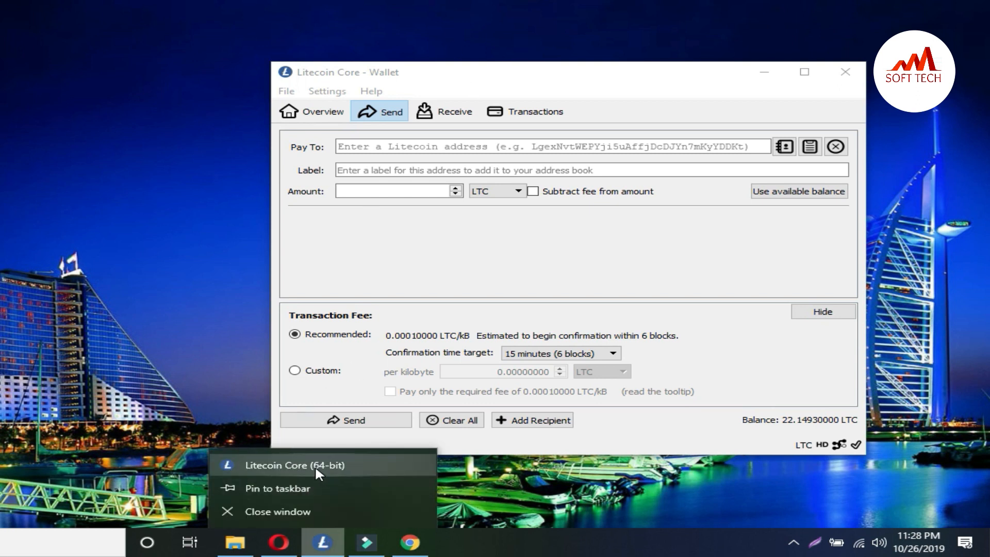
click(181, 315)
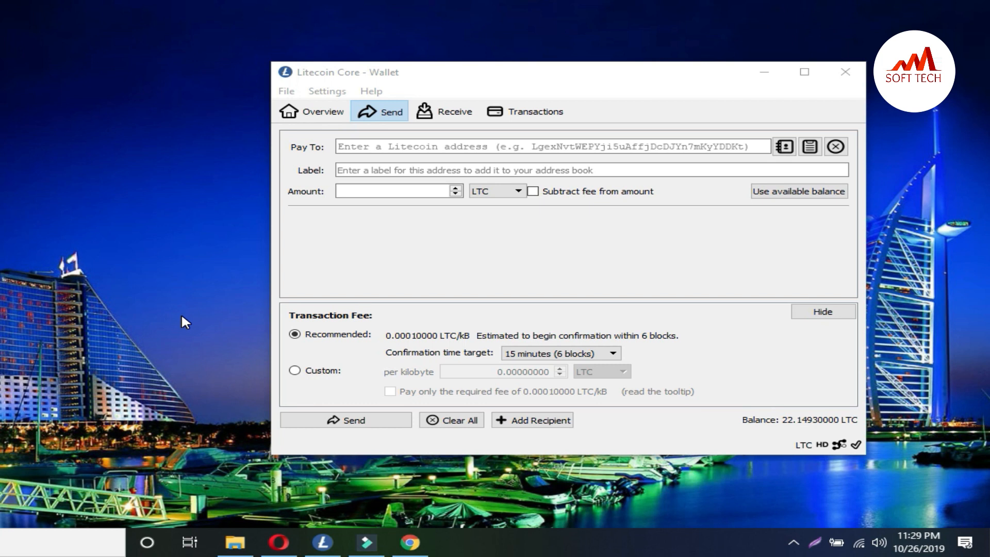
mouse_move(251, 351)
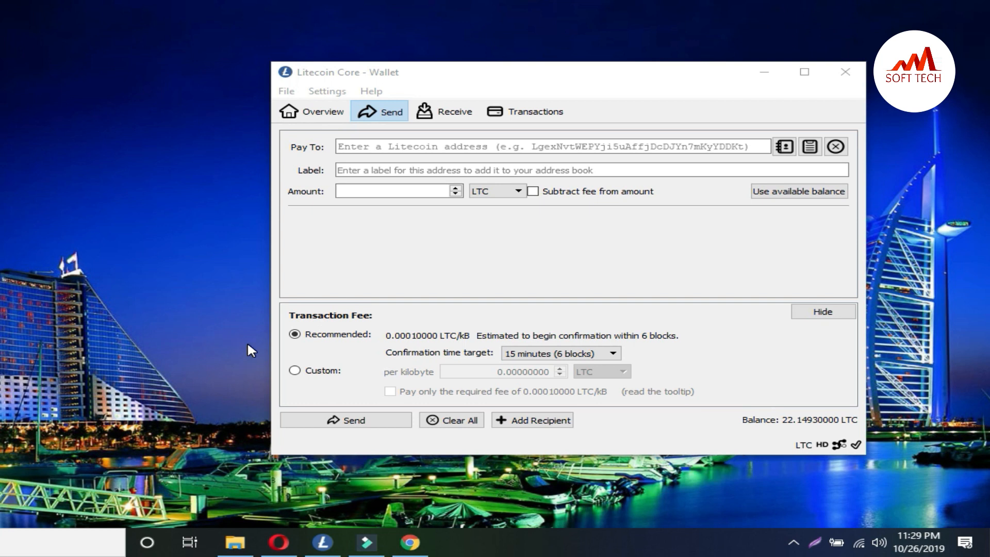
In Chrome, load walletgenerator.net from the 'paperwallet generator' suggestion
click(408, 542)
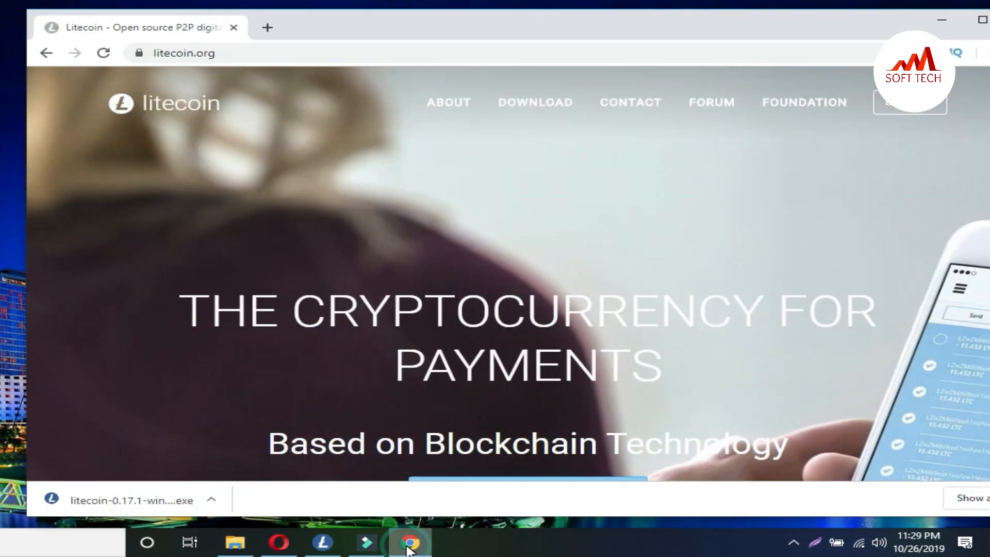
click(183, 53)
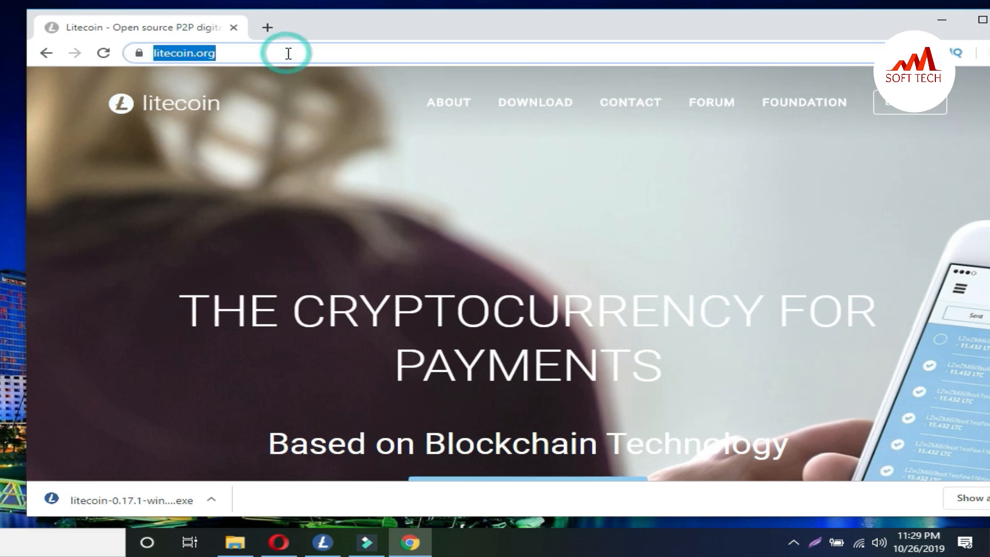
text(pa)
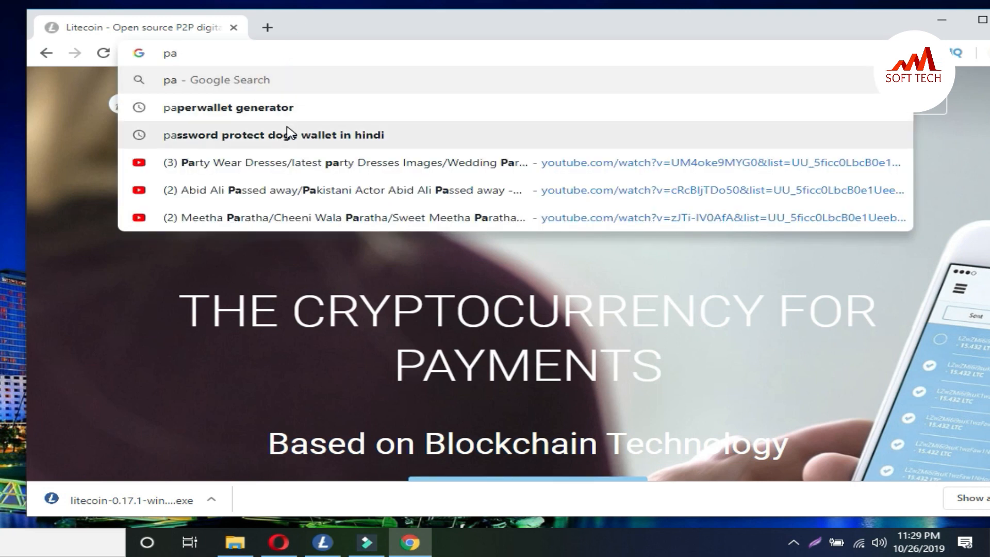
click(227, 107)
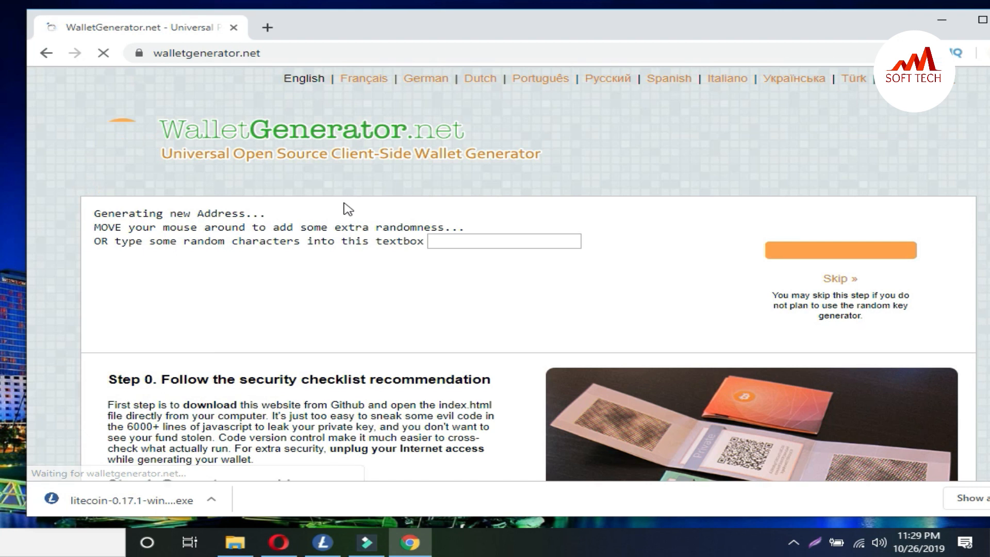
mouse_move(220, 84)
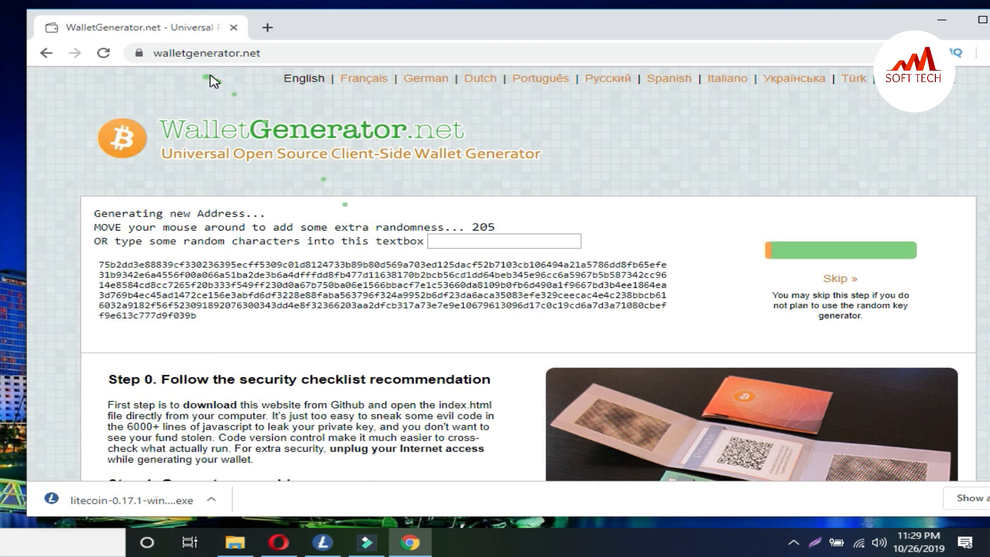
mouse_move(474, 191)
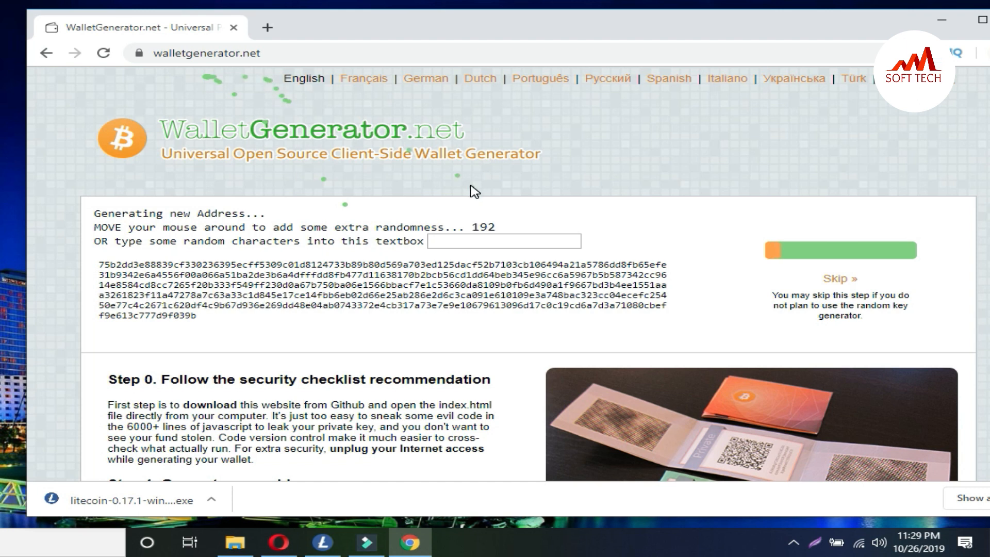
mouse_move(514, 177)
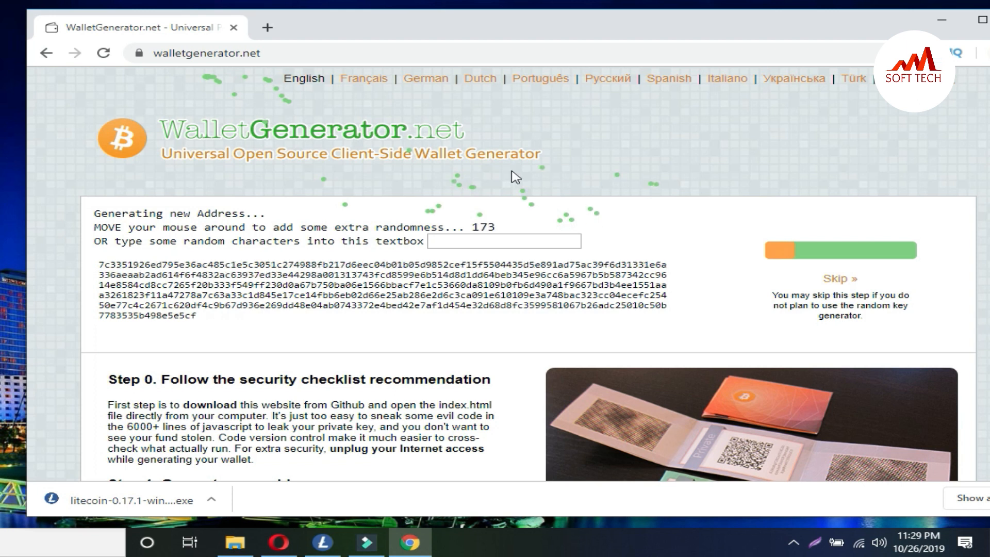
mouse_move(424, 262)
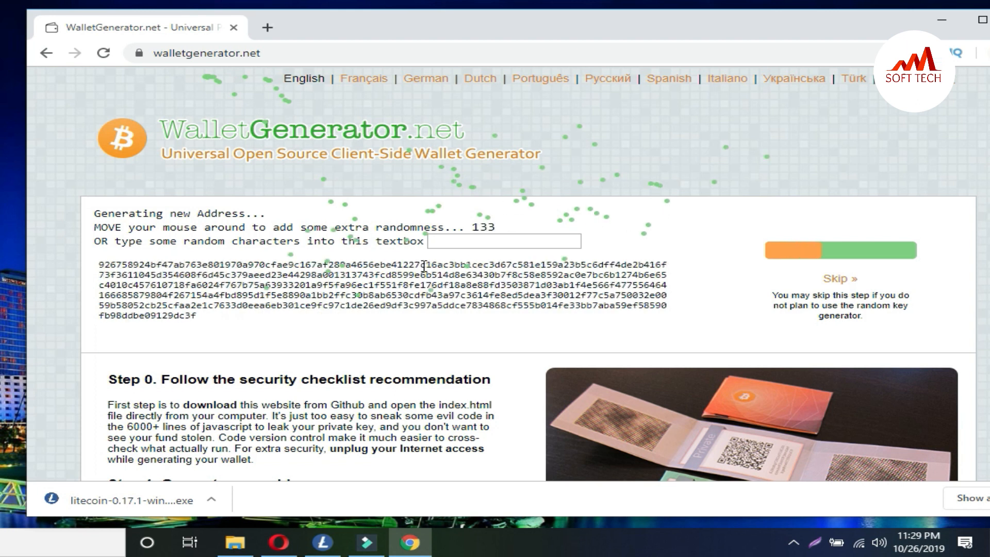
mouse_move(144, 192)
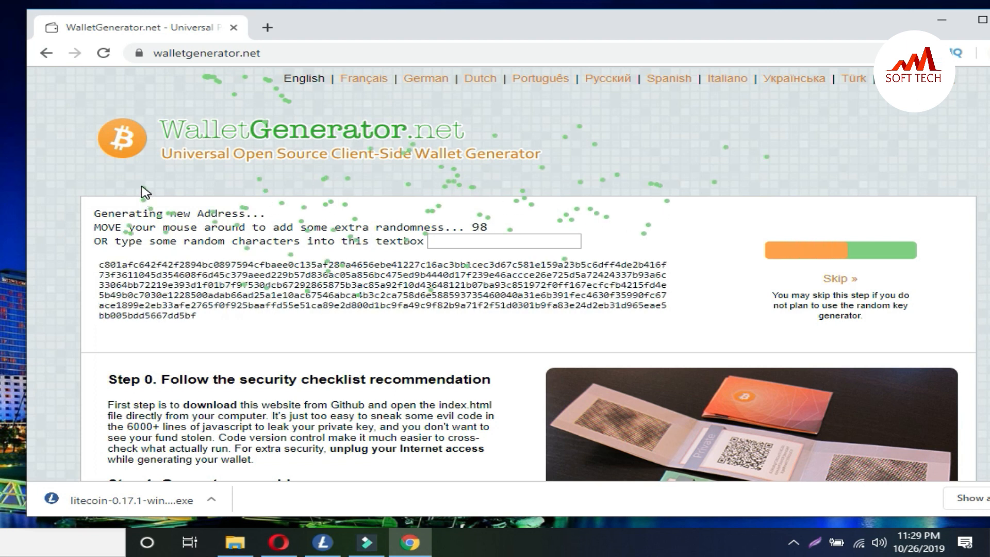
mouse_move(139, 192)
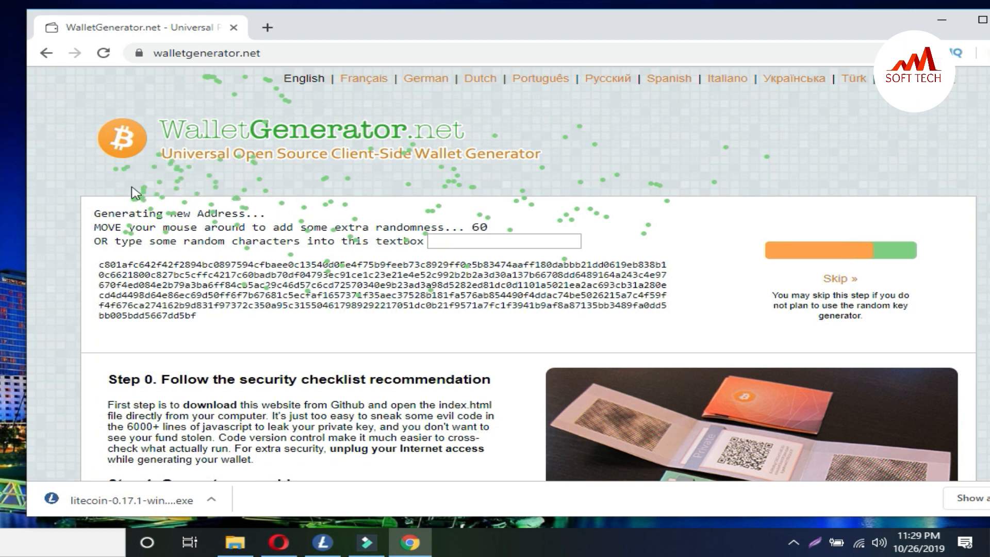
mouse_move(552, 241)
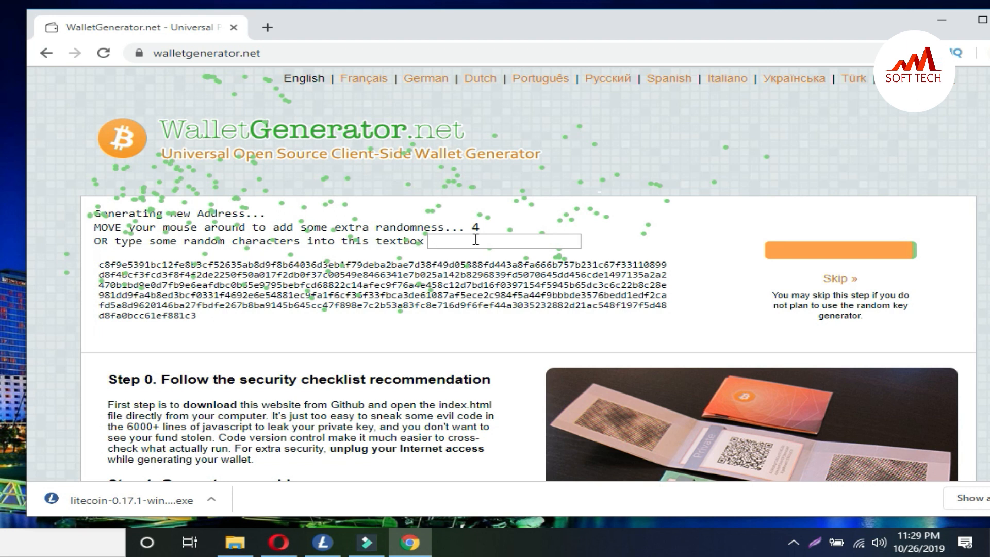
mouse_move(430, 258)
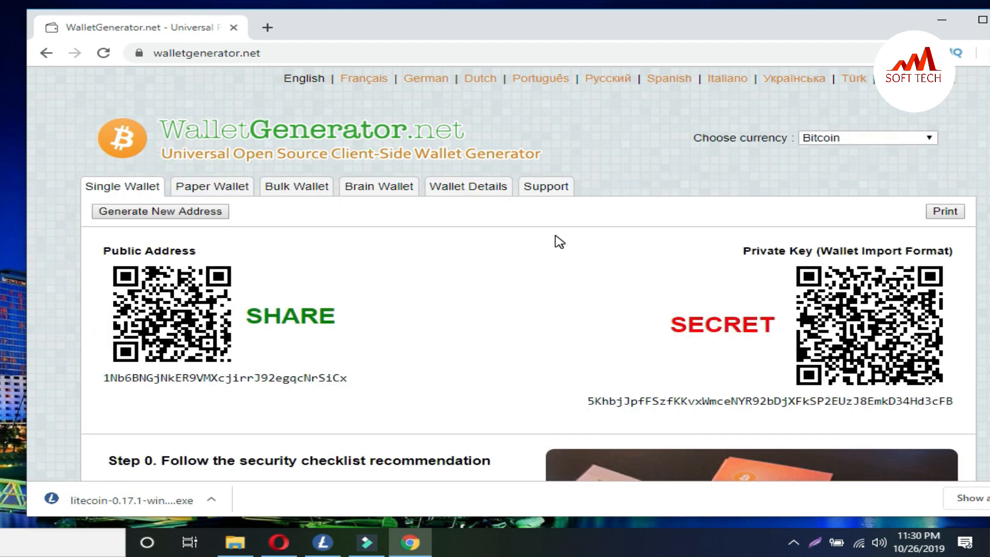
mouse_move(603, 418)
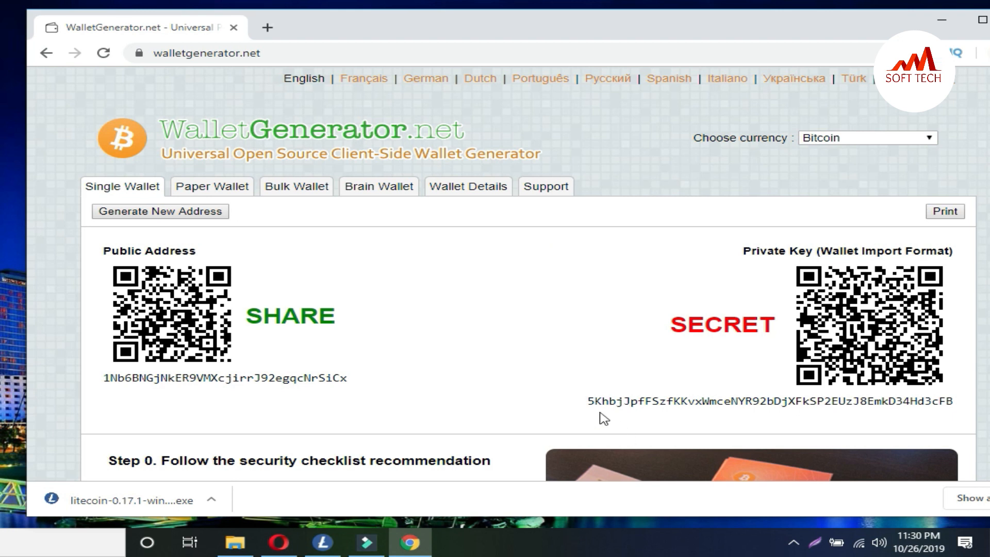
mouse_move(908, 400)
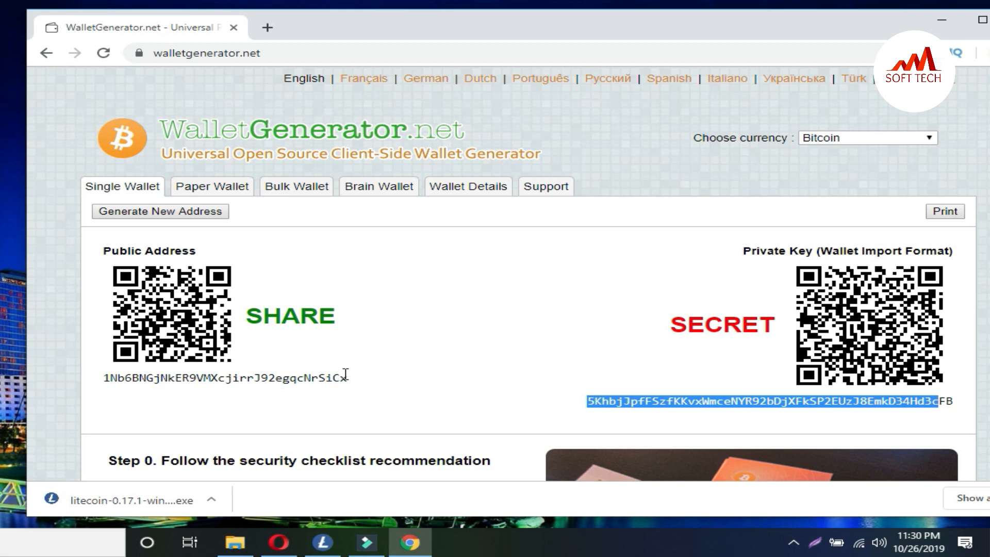
Select the generated Bitcoin public address string
double_click(224, 377)
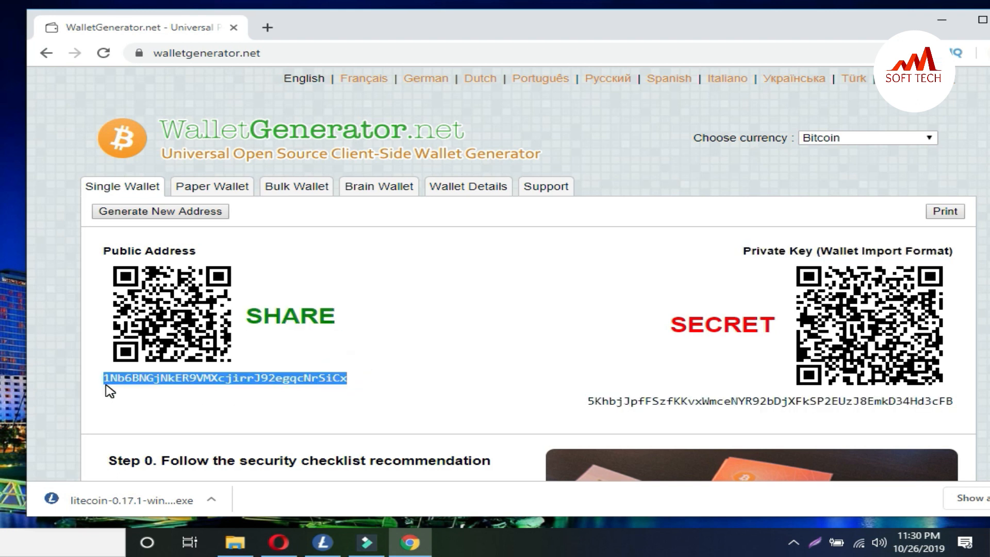
mouse_move(937, 138)
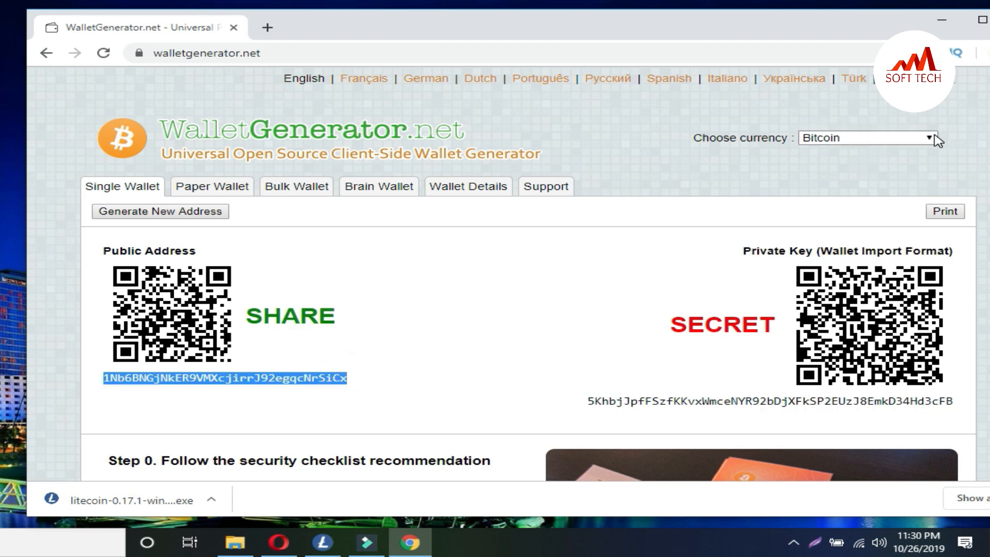
Choose Litecoin from the Choose currency dropdown
click(928, 137)
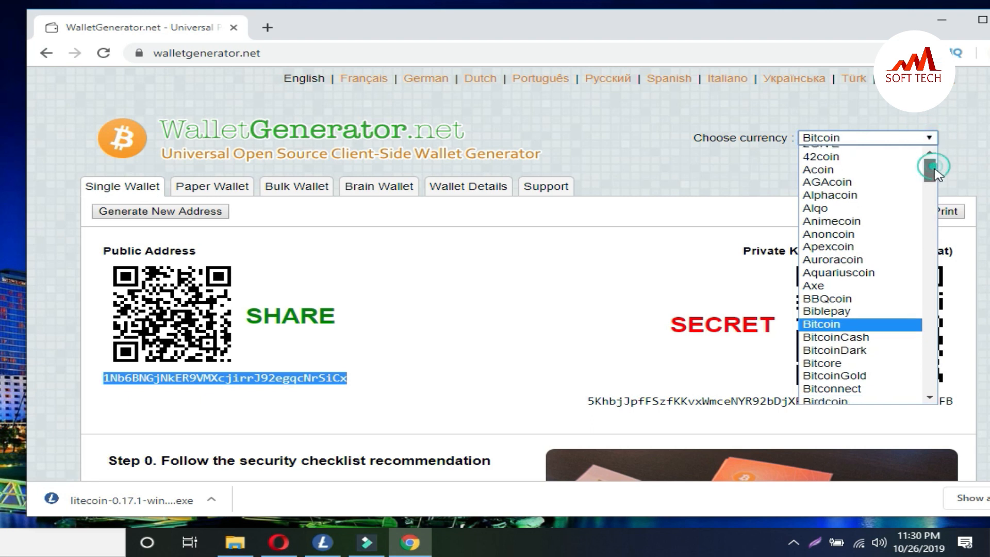
scroll(down, 3)
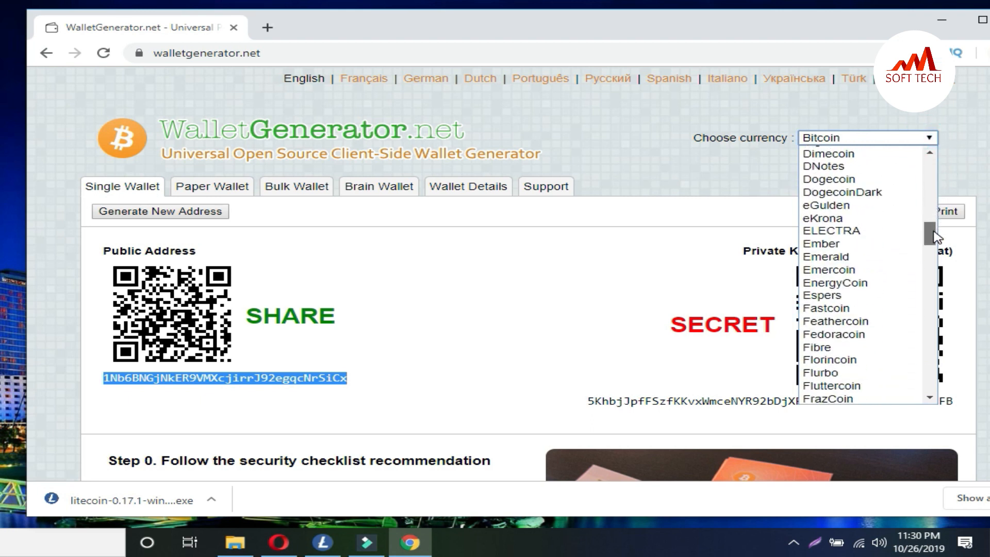
scroll(down, 3)
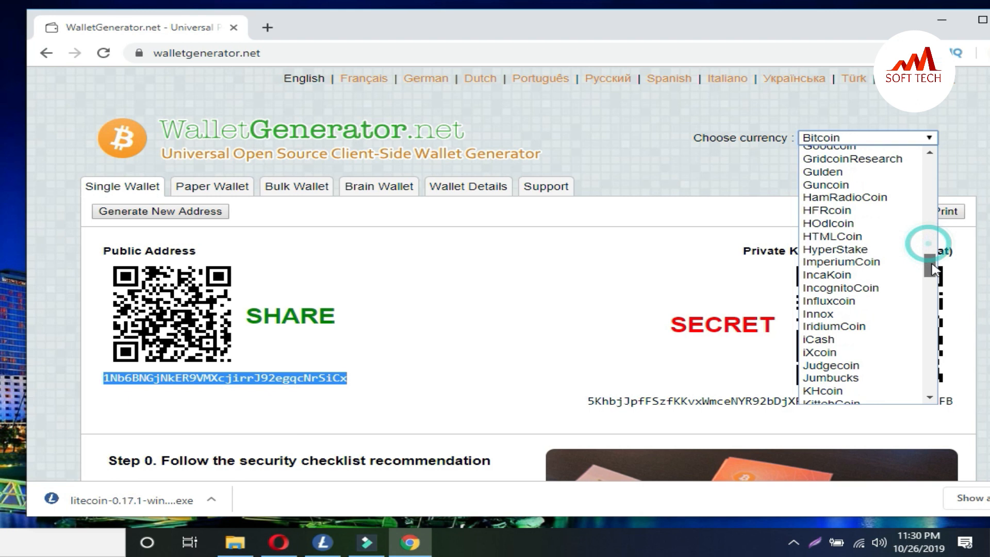
scroll(down, 3)
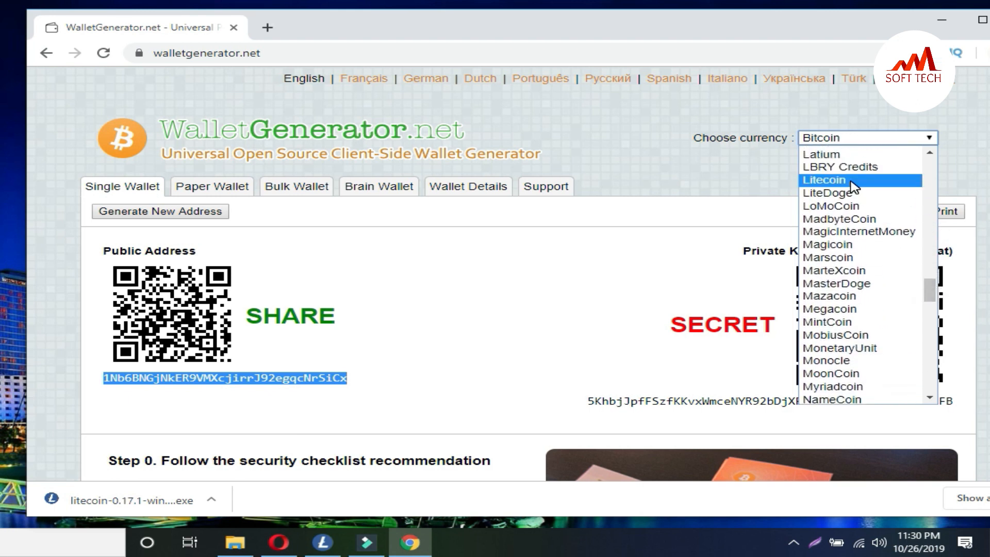
click(827, 179)
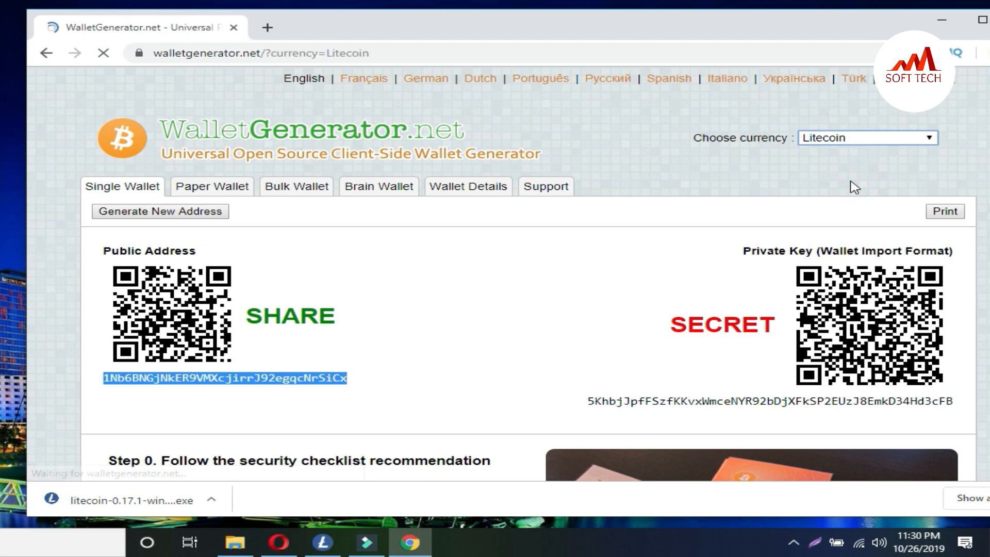
Move the mouse around the page until the randomness counter hits zero
click(160, 211)
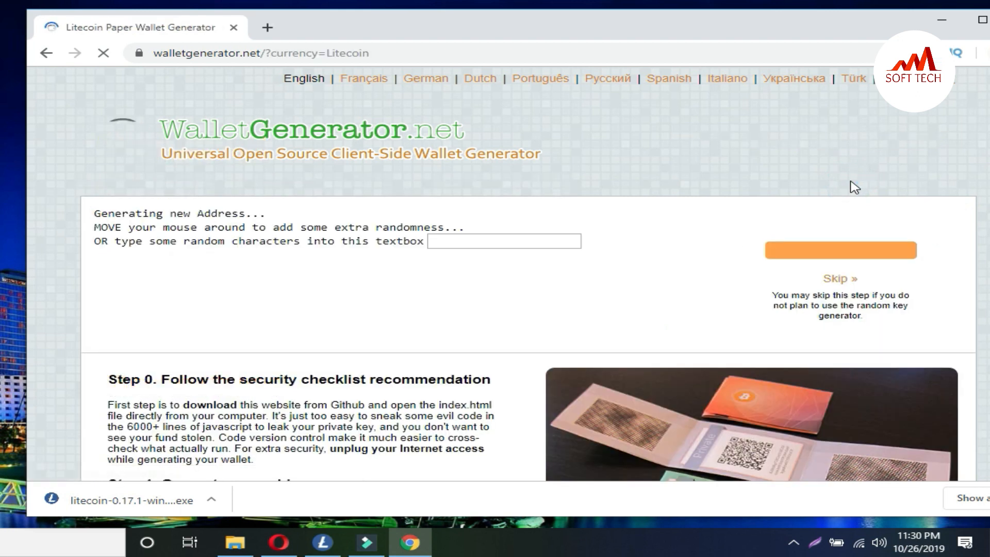
mouse_move(483, 235)
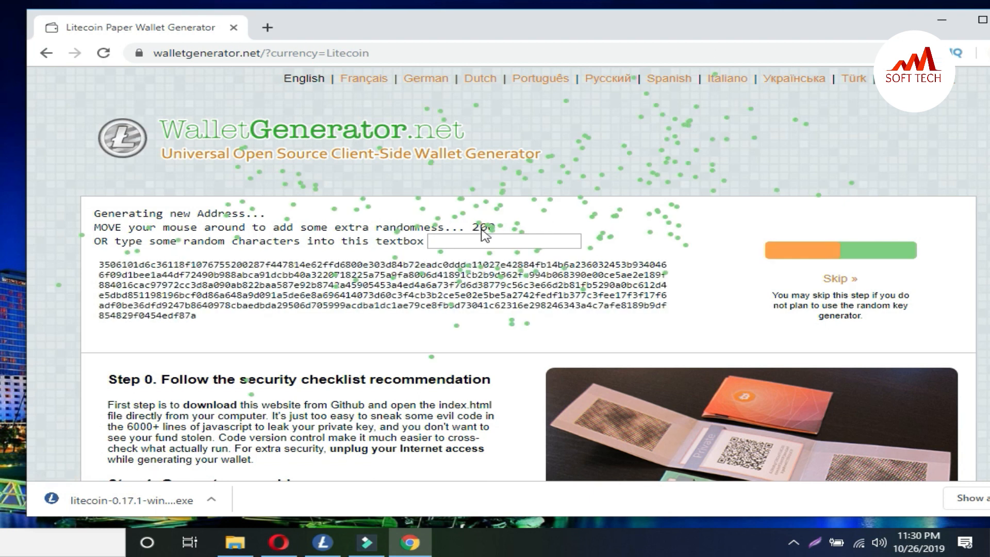
mouse_move(723, 31)
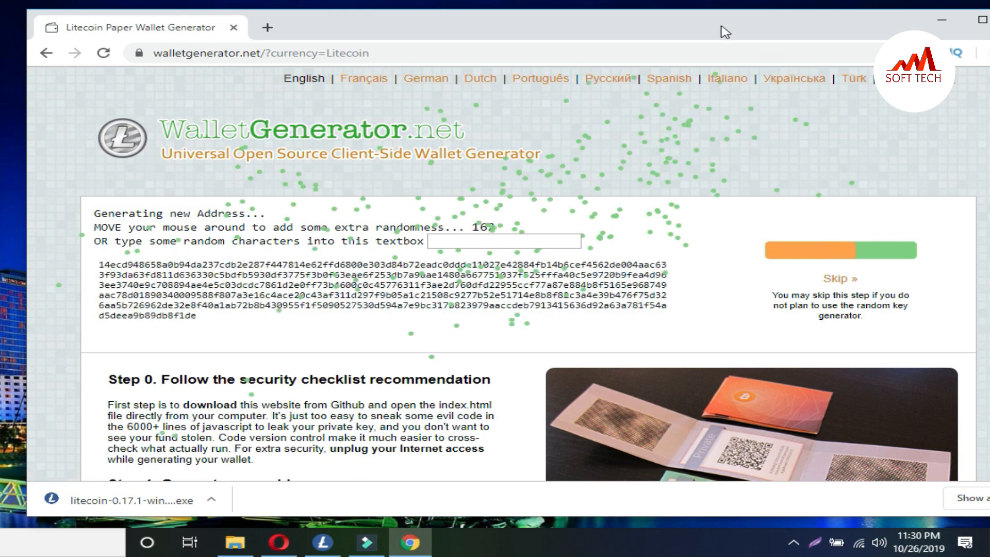
mouse_move(95, 104)
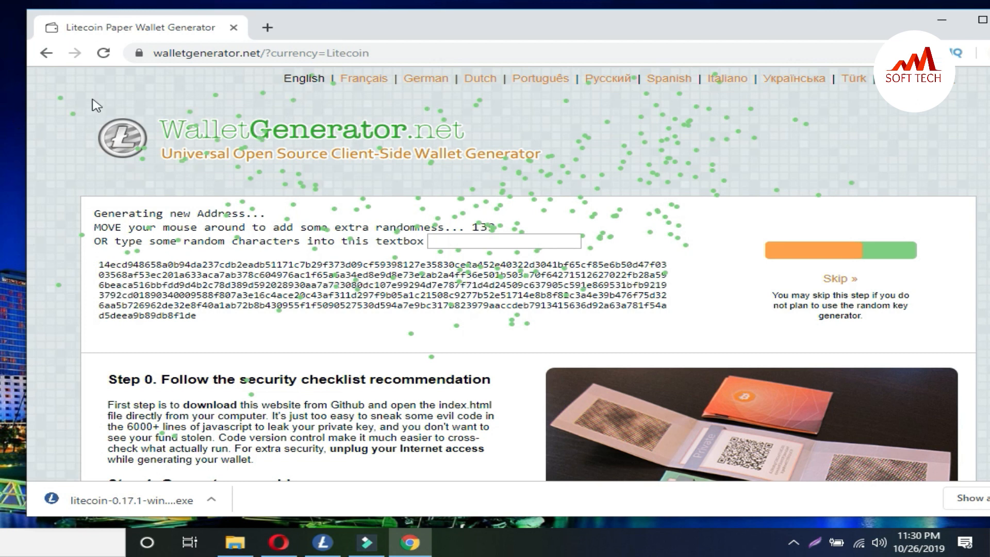
mouse_move(874, 52)
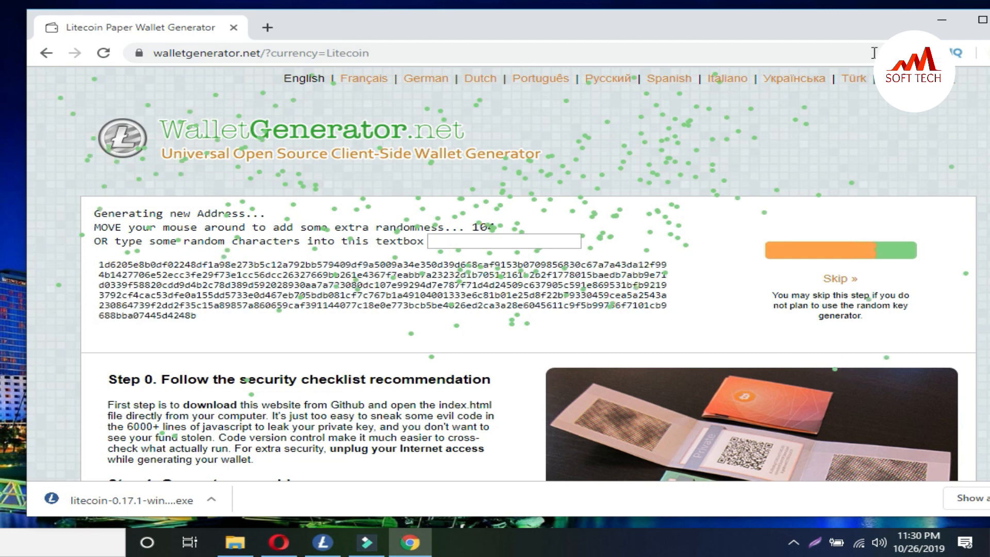
mouse_move(617, 192)
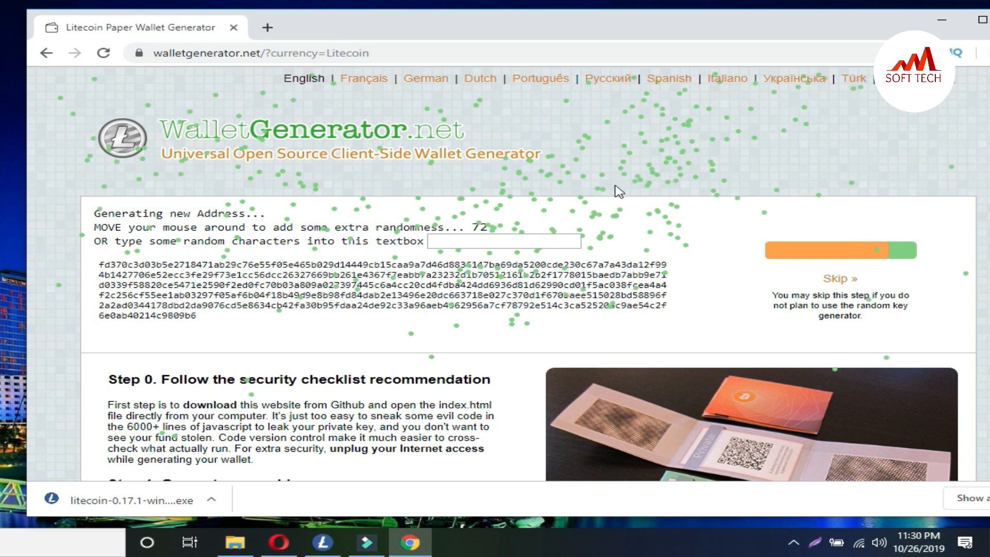
mouse_move(788, 56)
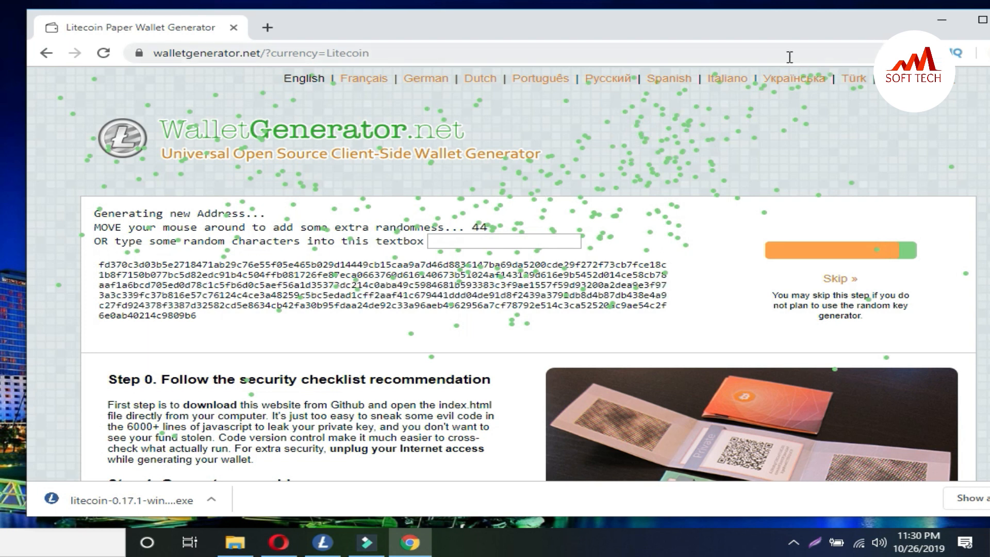
mouse_move(626, 226)
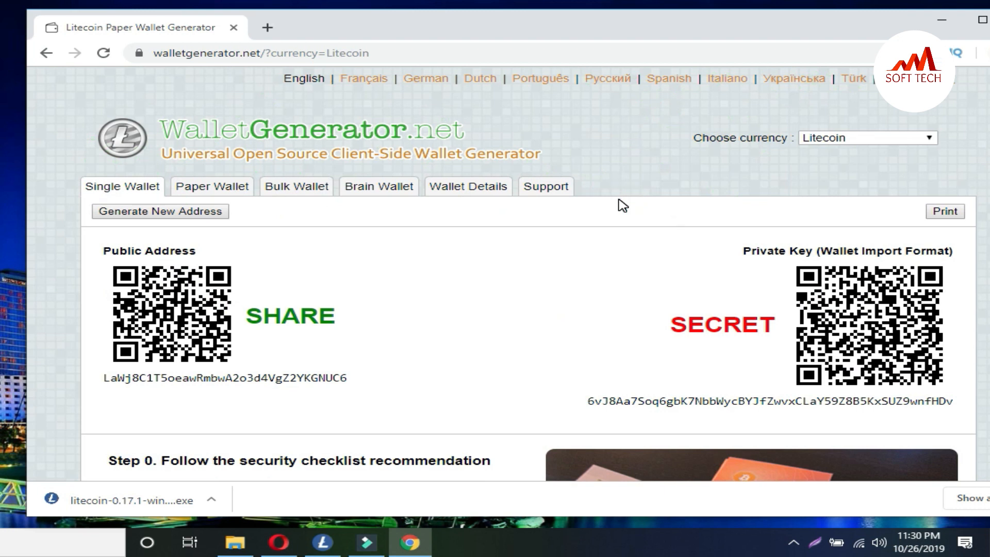
mouse_move(603, 260)
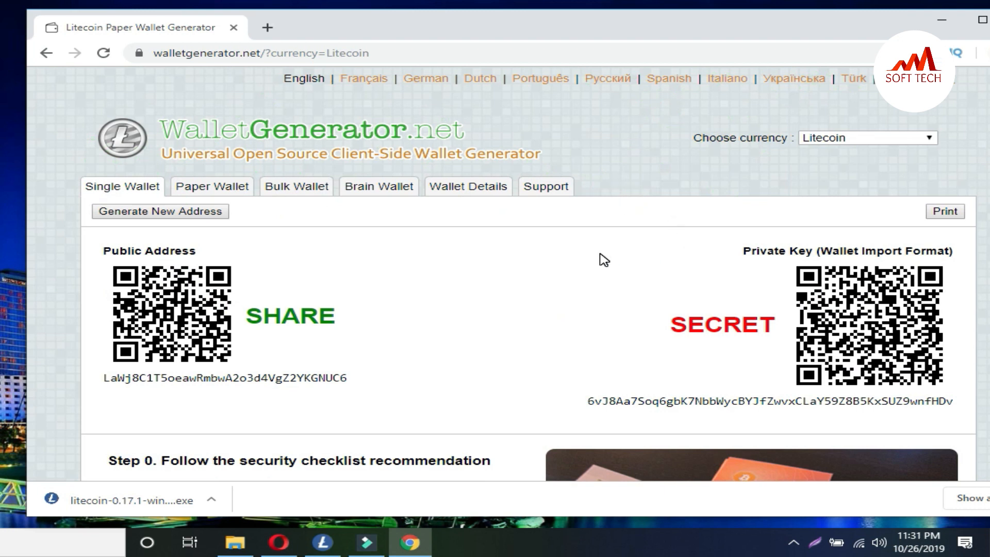
mouse_move(582, 397)
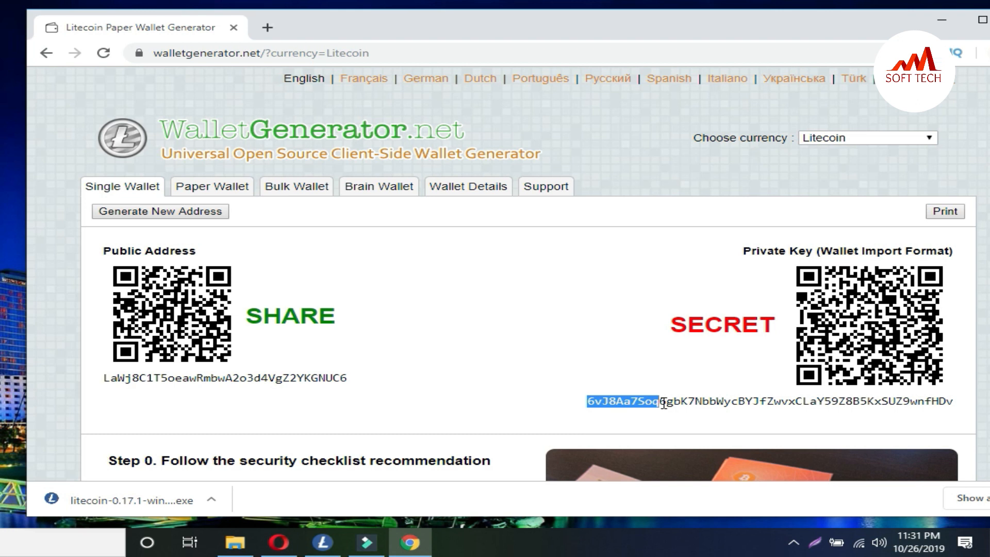
mouse_move(105, 385)
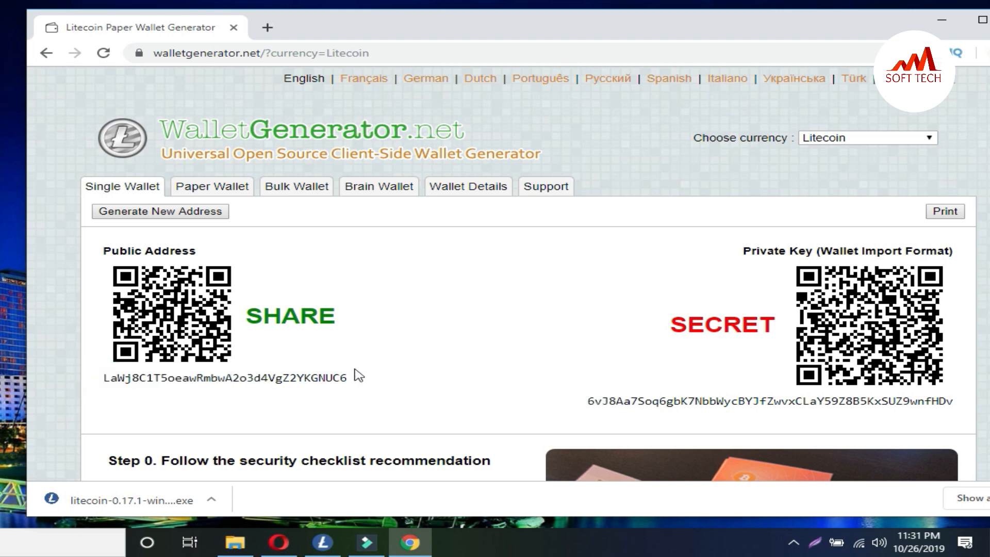
Review the Litecoin public address and private key, then return to Litecoin Core
click(346, 376)
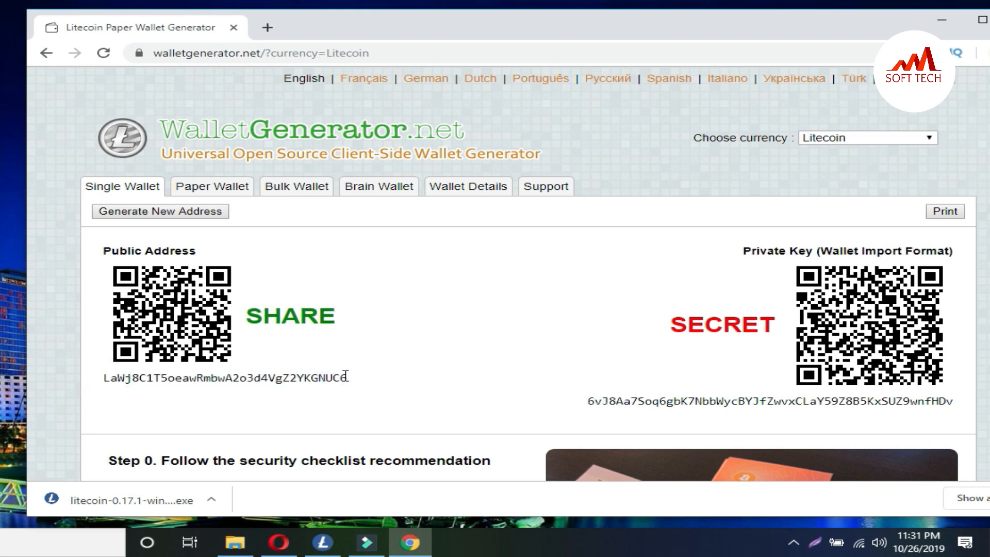
mouse_move(867, 6)
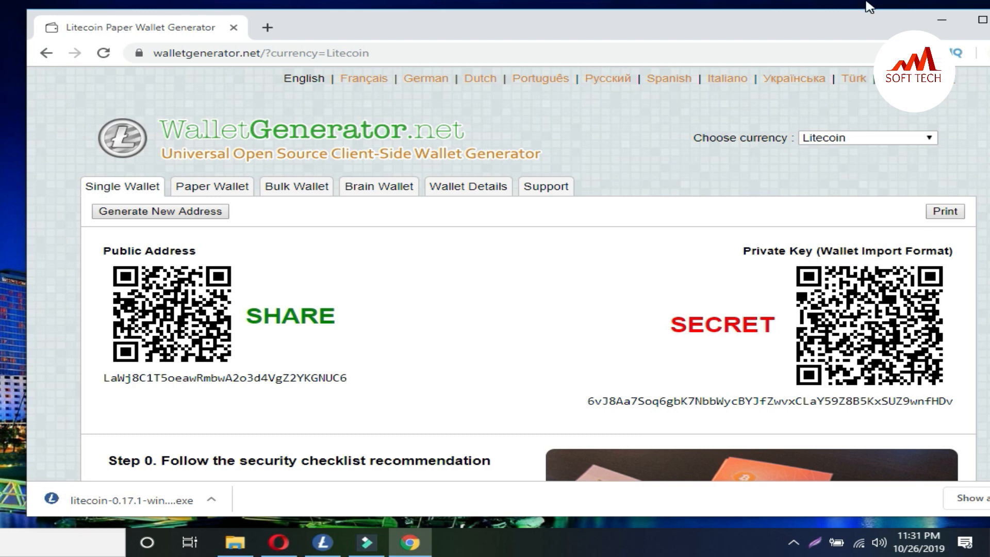
click(321, 542)
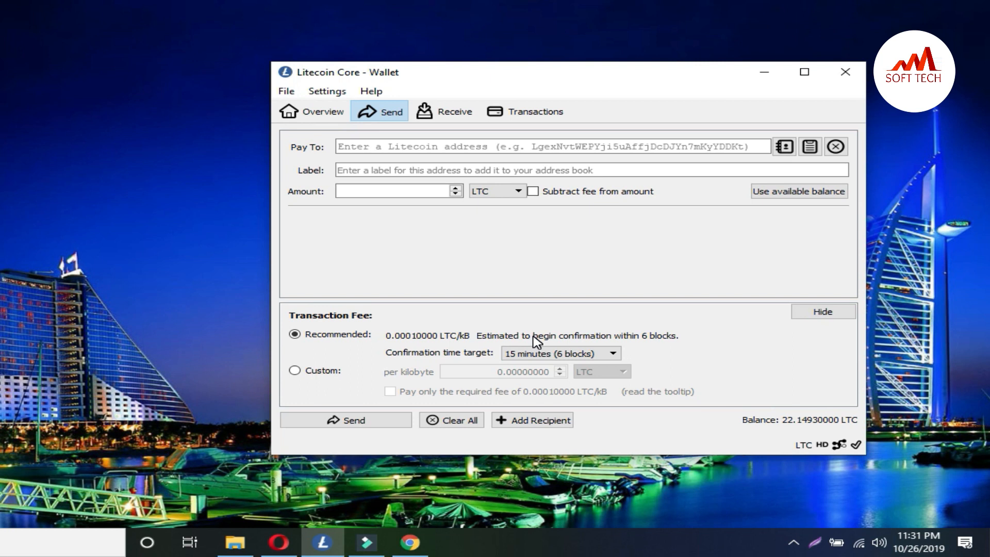
mouse_move(527, 272)
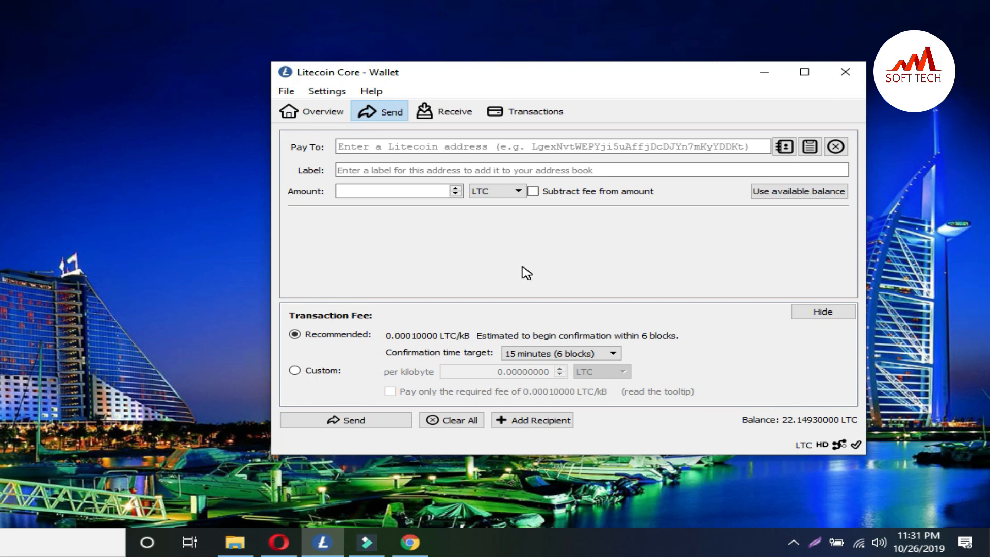
mouse_move(327, 91)
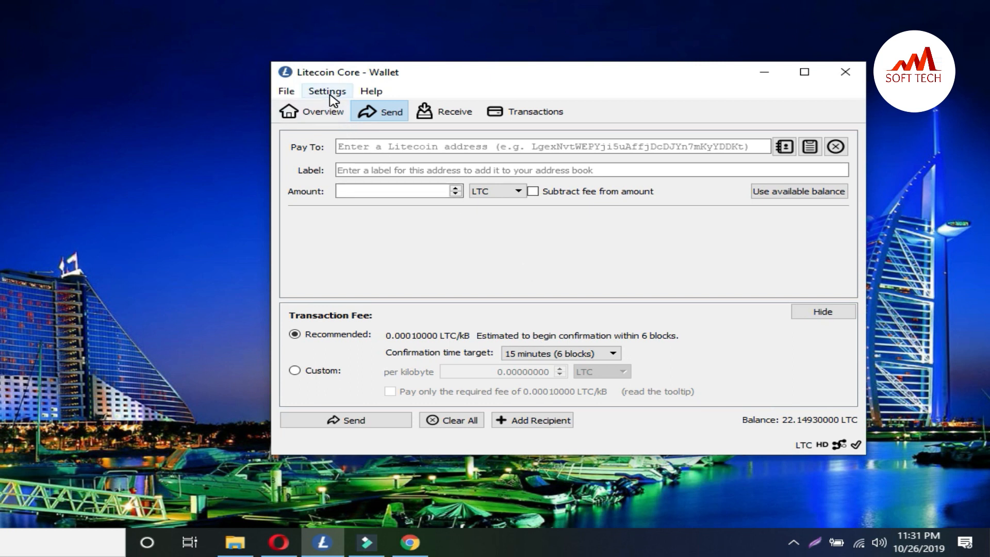
mouse_move(371, 91)
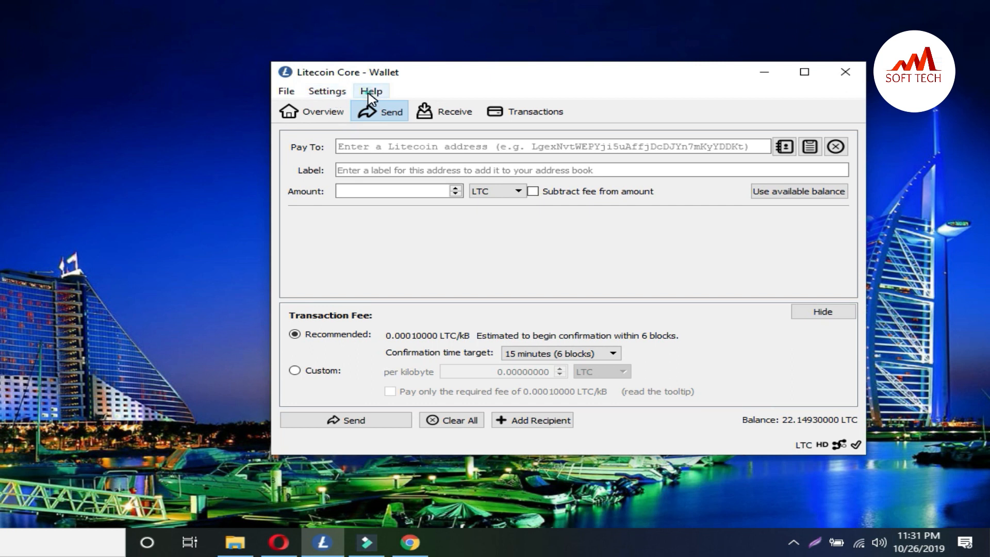
Open Help > Debug window in Litecoin Core
click(372, 90)
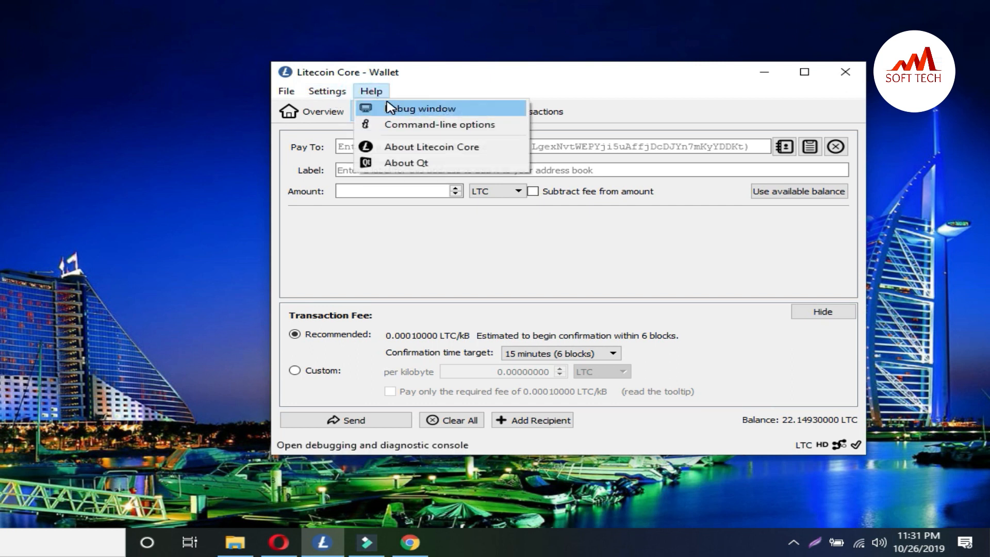
click(413, 111)
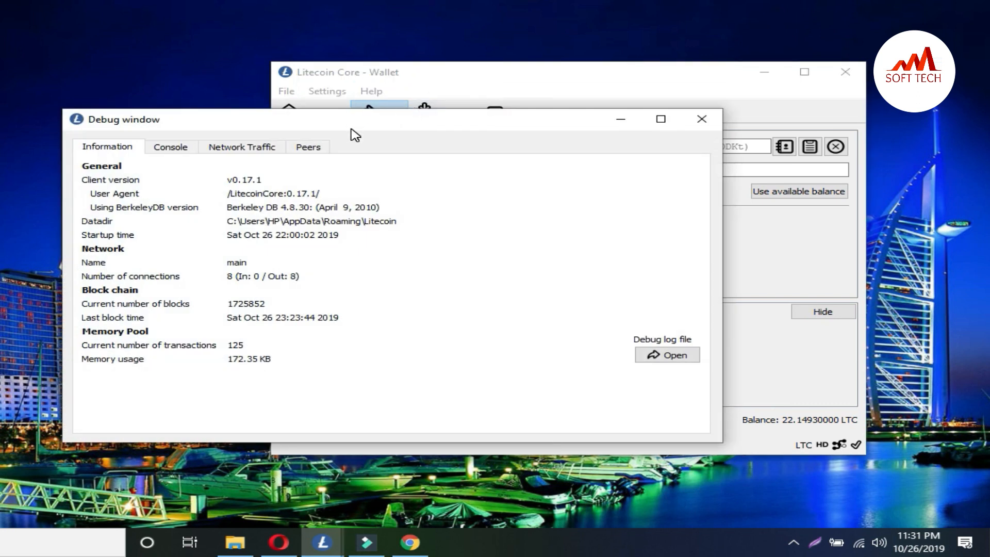
mouse_move(117, 157)
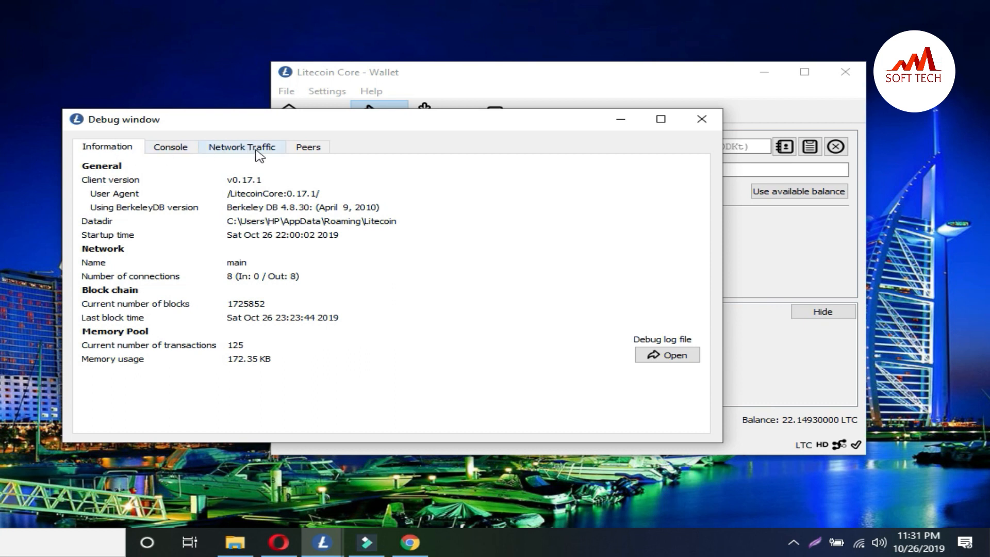
mouse_move(171, 152)
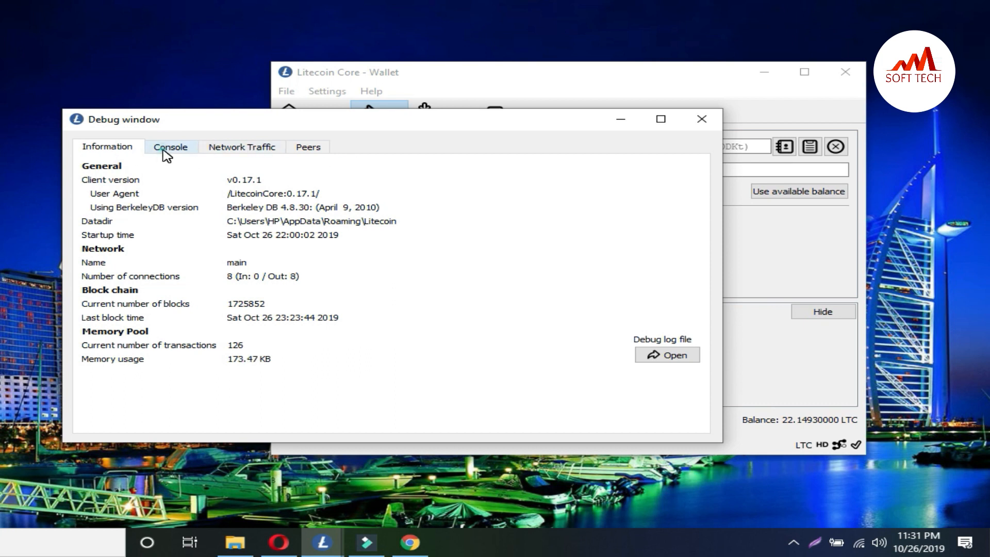
click(170, 147)
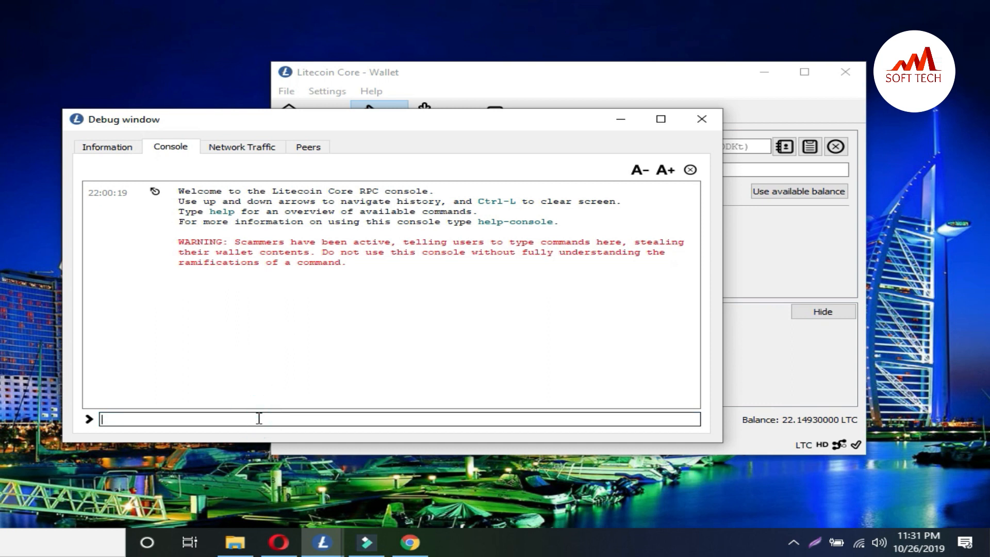
text(im)
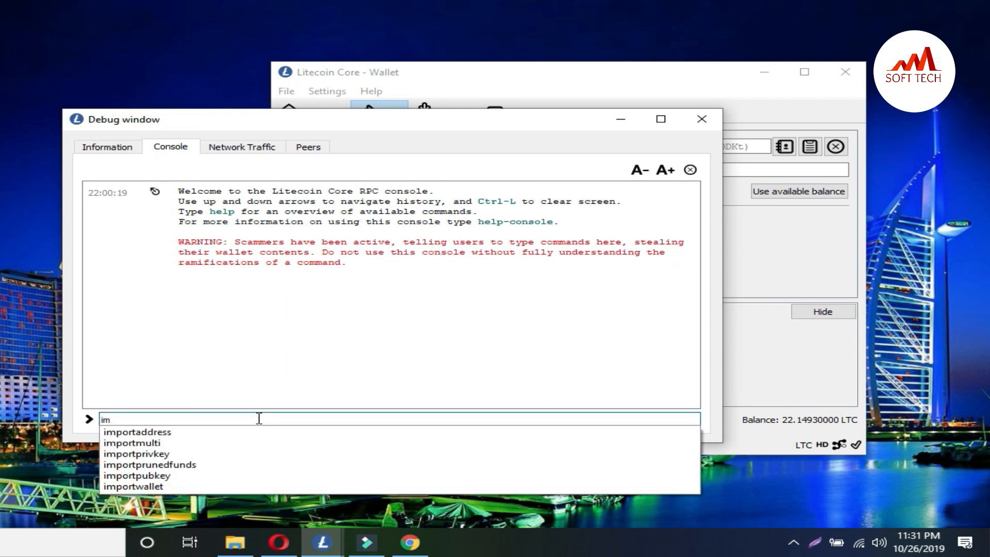
mouse_move(176, 464)
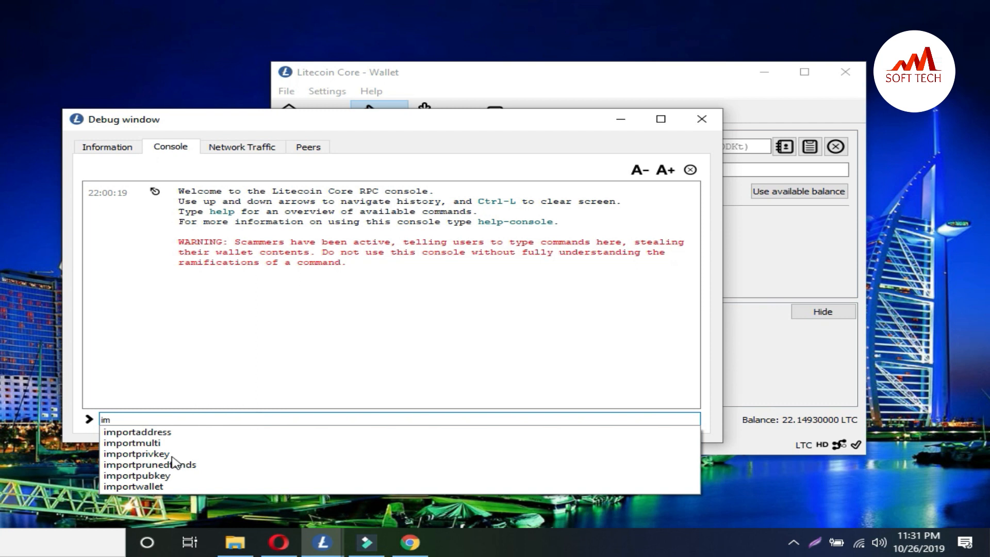
click(136, 453)
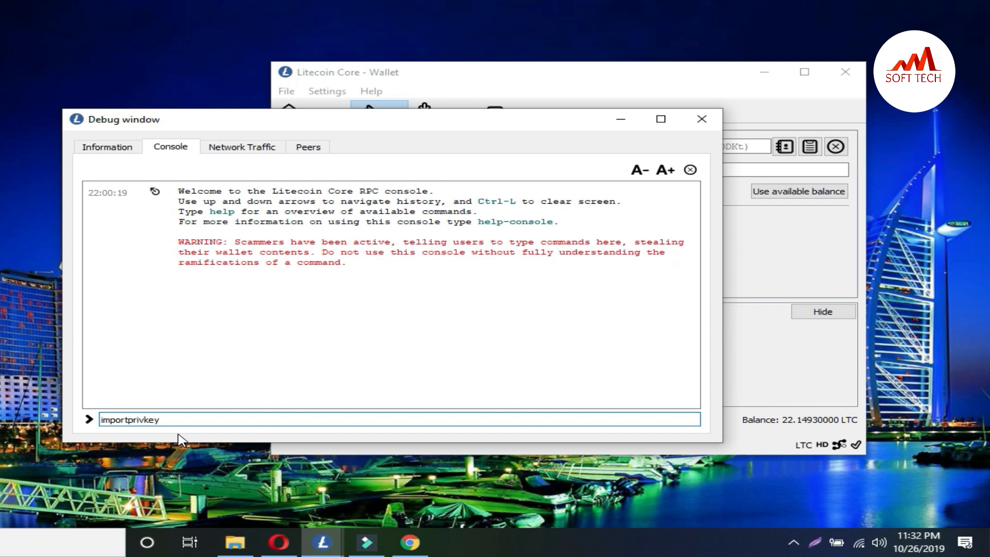
mouse_move(409, 542)
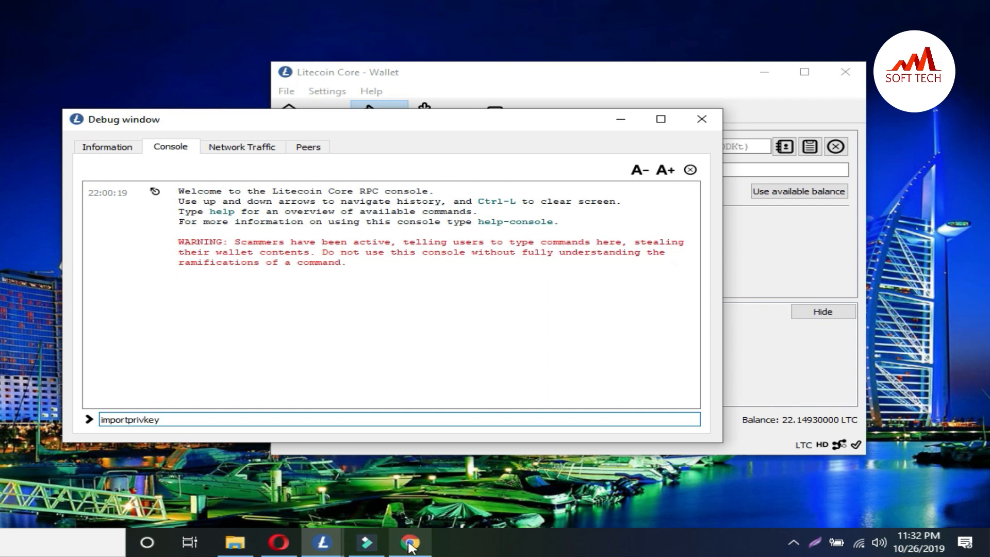
click(410, 542)
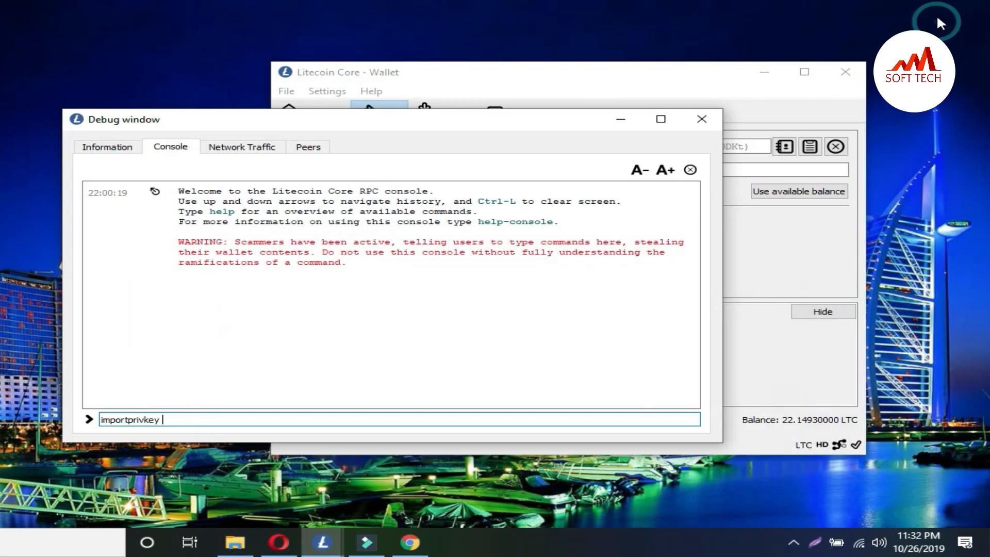
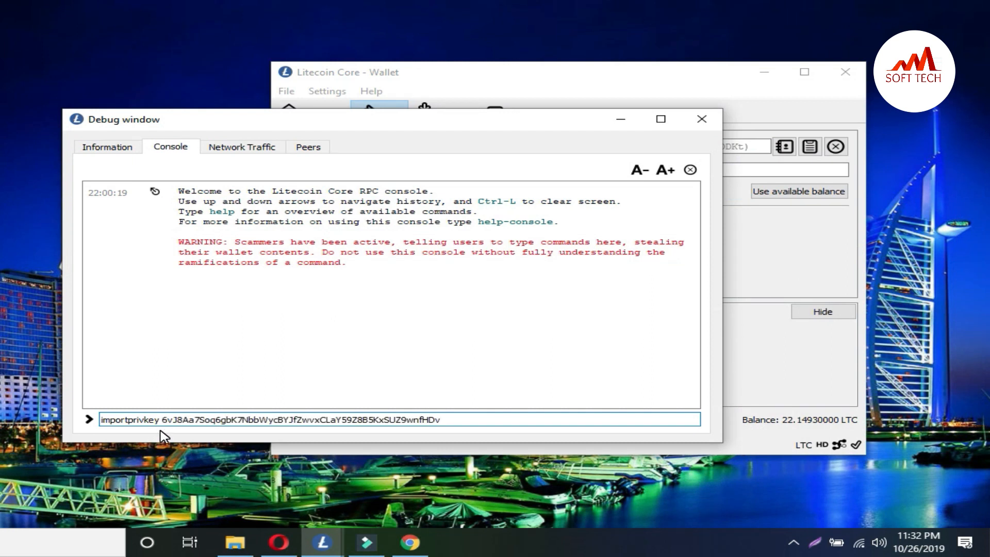
key(Return)
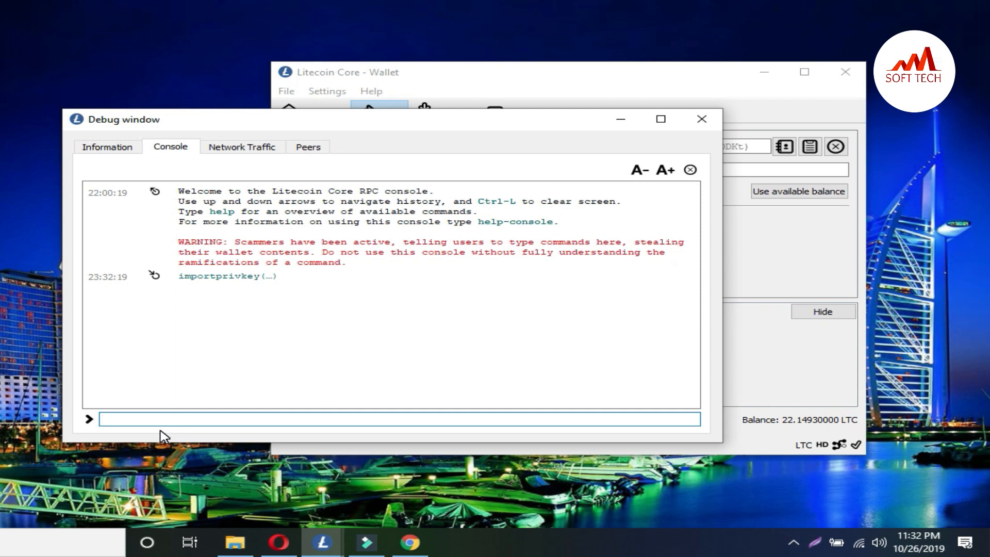